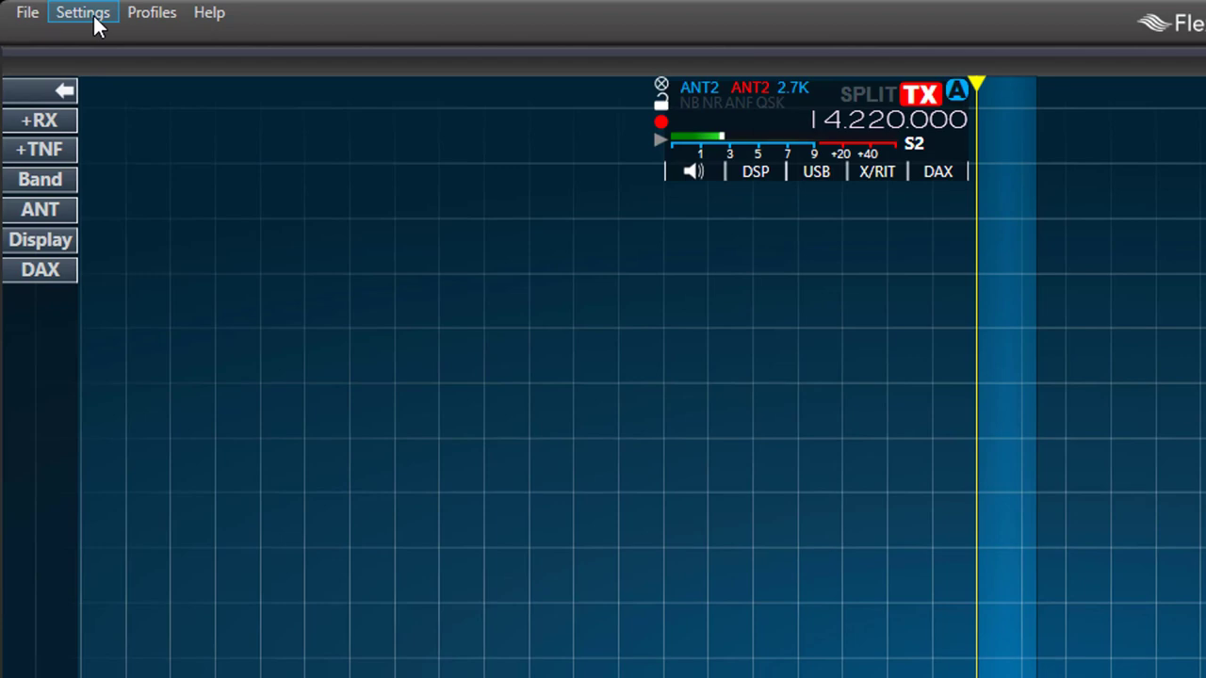
Show the USB Cables list from Settings, revealing the enabled RF Kit FTDI CAT cable
left_click(83, 11)
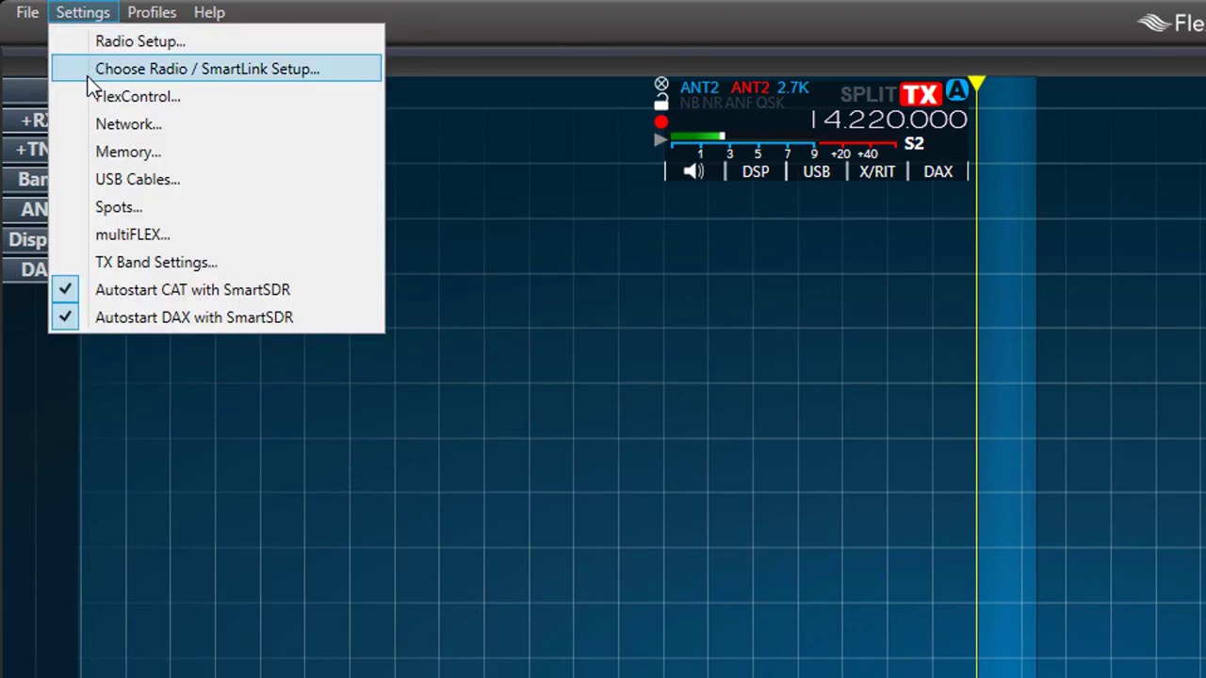
mouse_move(129, 179)
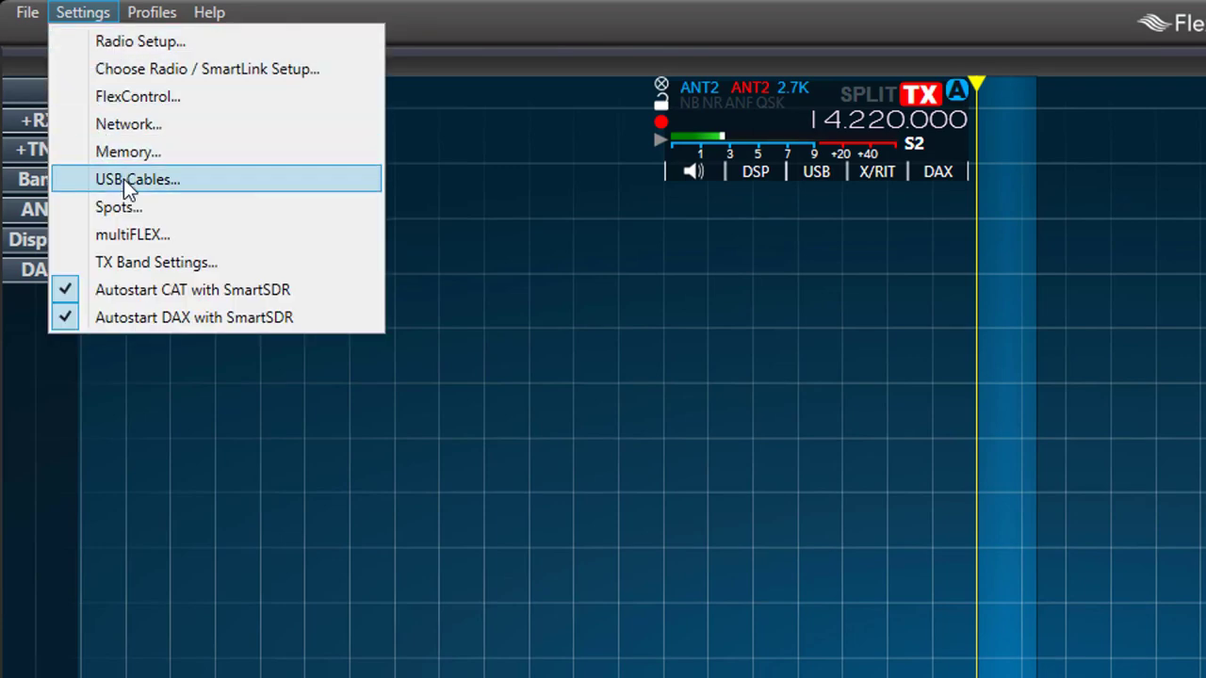
left_click(136, 179)
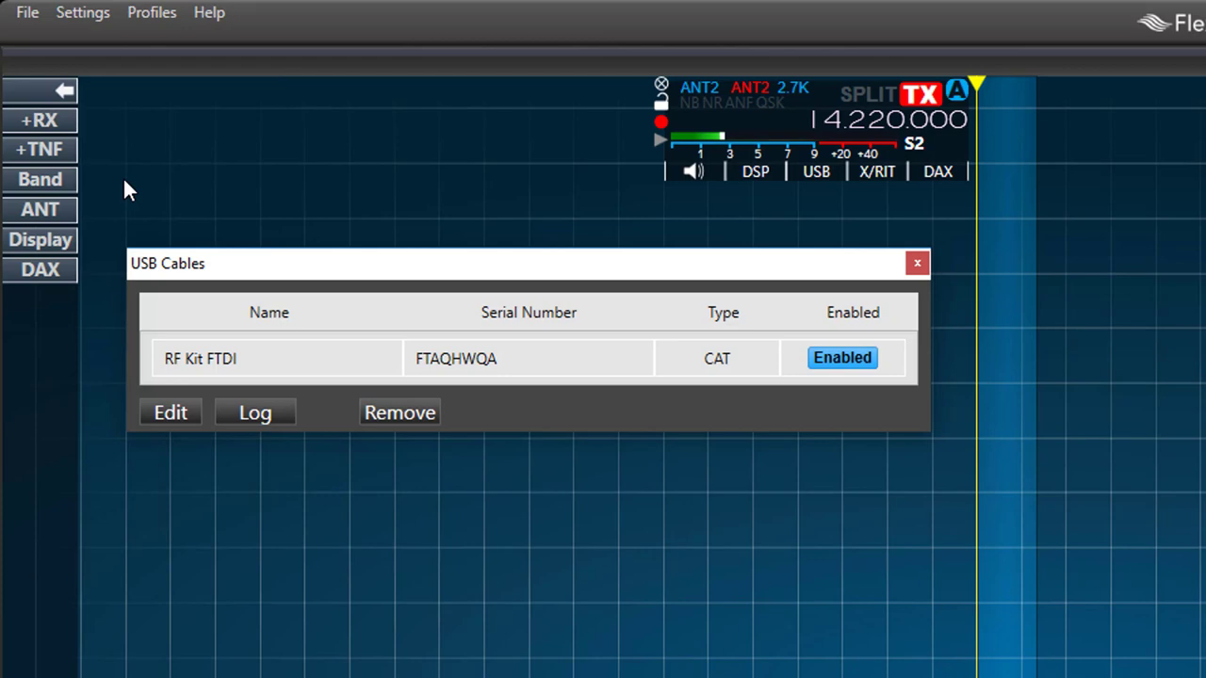
mouse_move(154, 267)
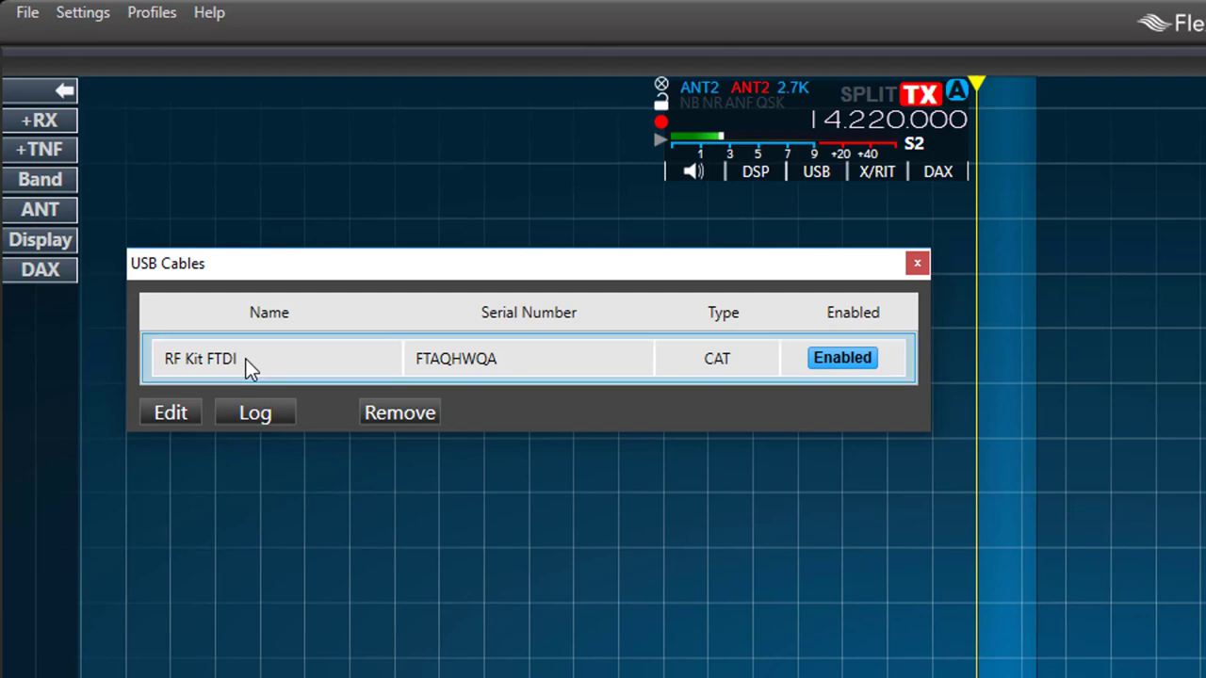
mouse_move(169, 413)
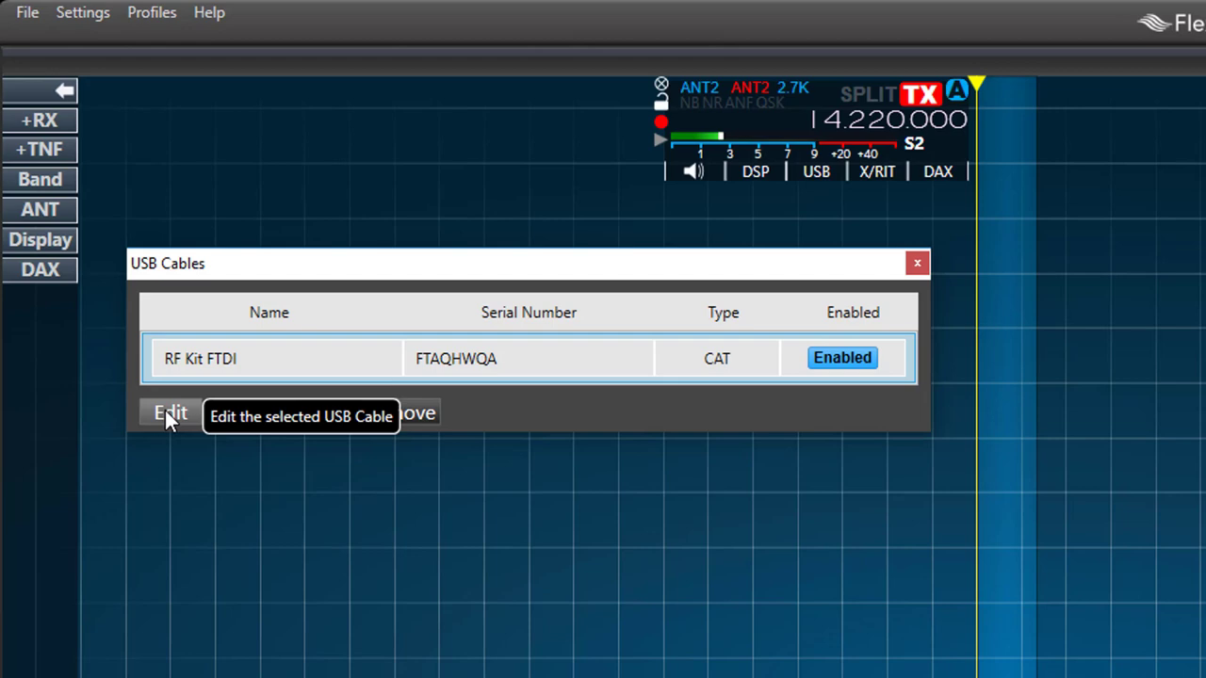
Edit the RF Kit FTDI cable and keep TX Slice as its source with auto-report enabled
left_click(169, 412)
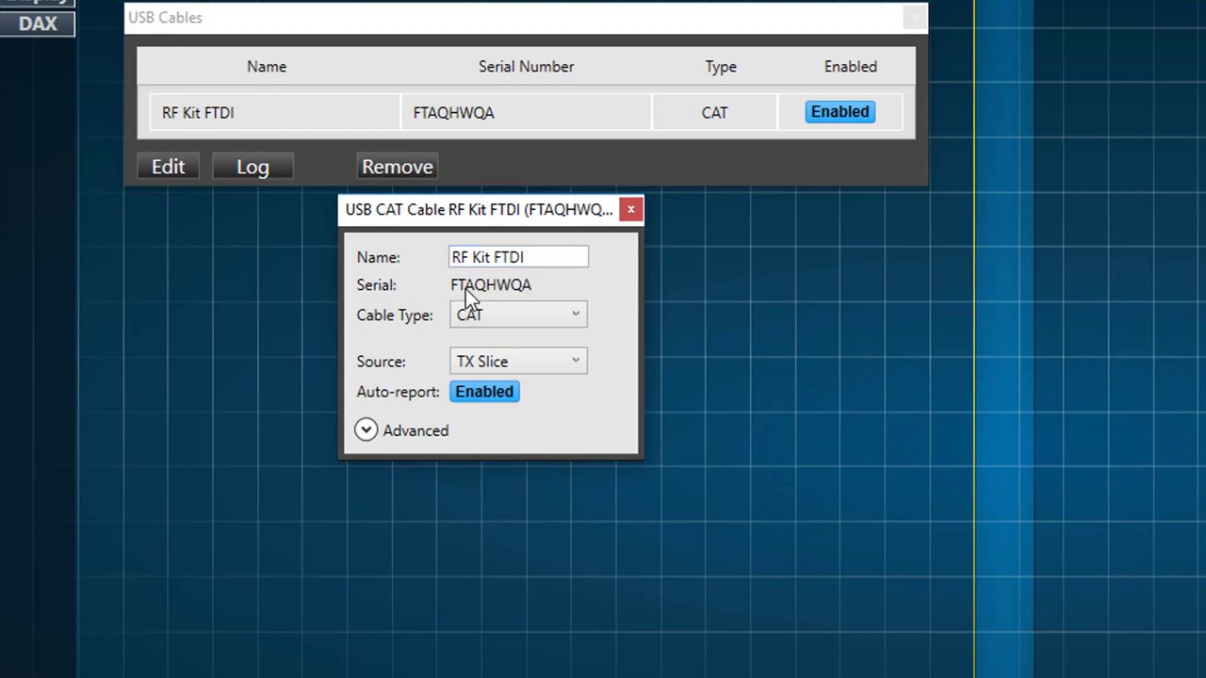
mouse_move(569, 136)
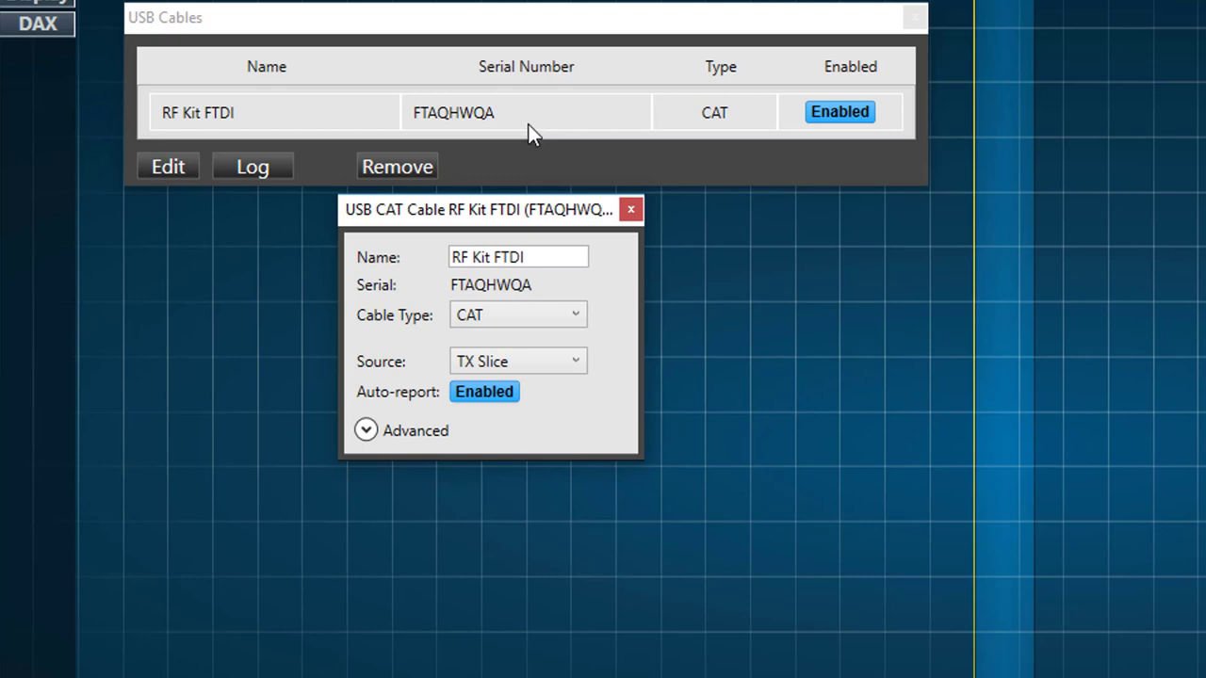
mouse_move(397, 324)
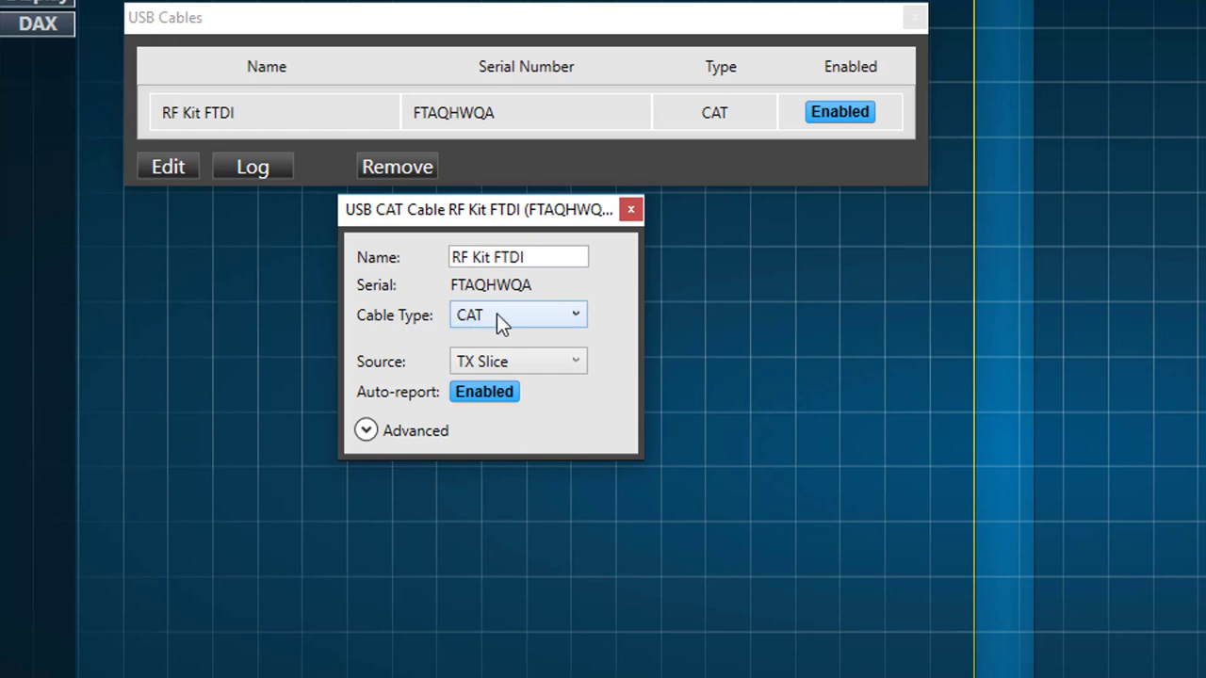
mouse_move(399, 375)
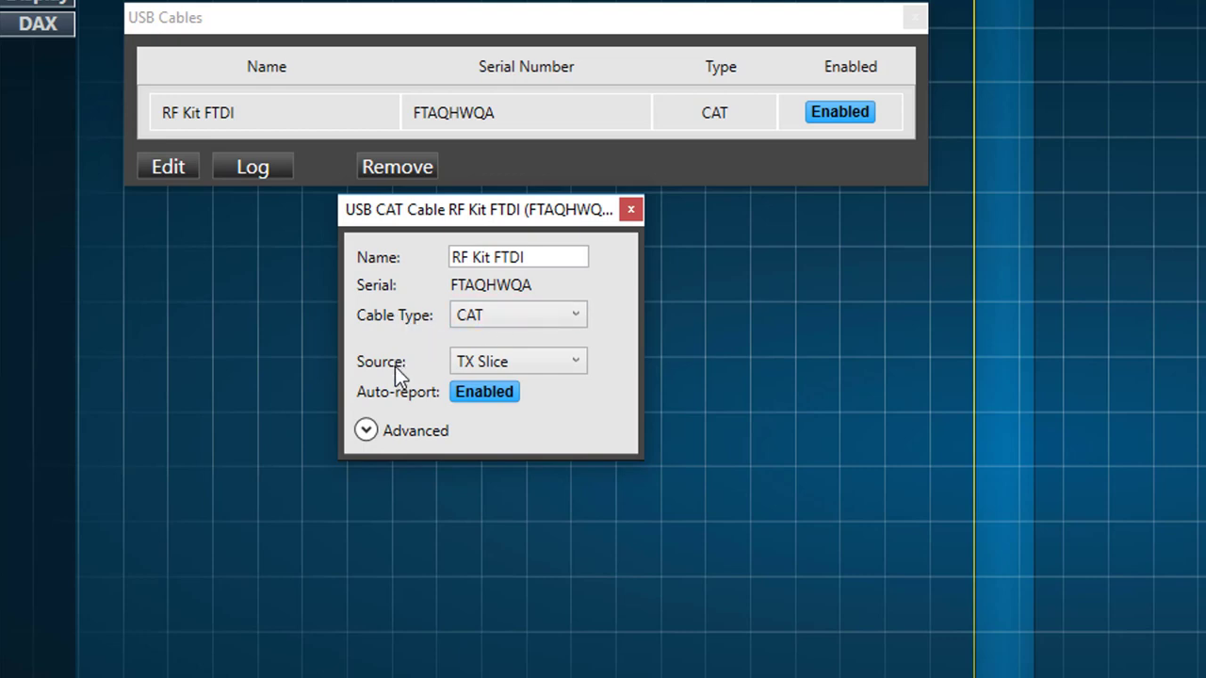
left_click(518, 362)
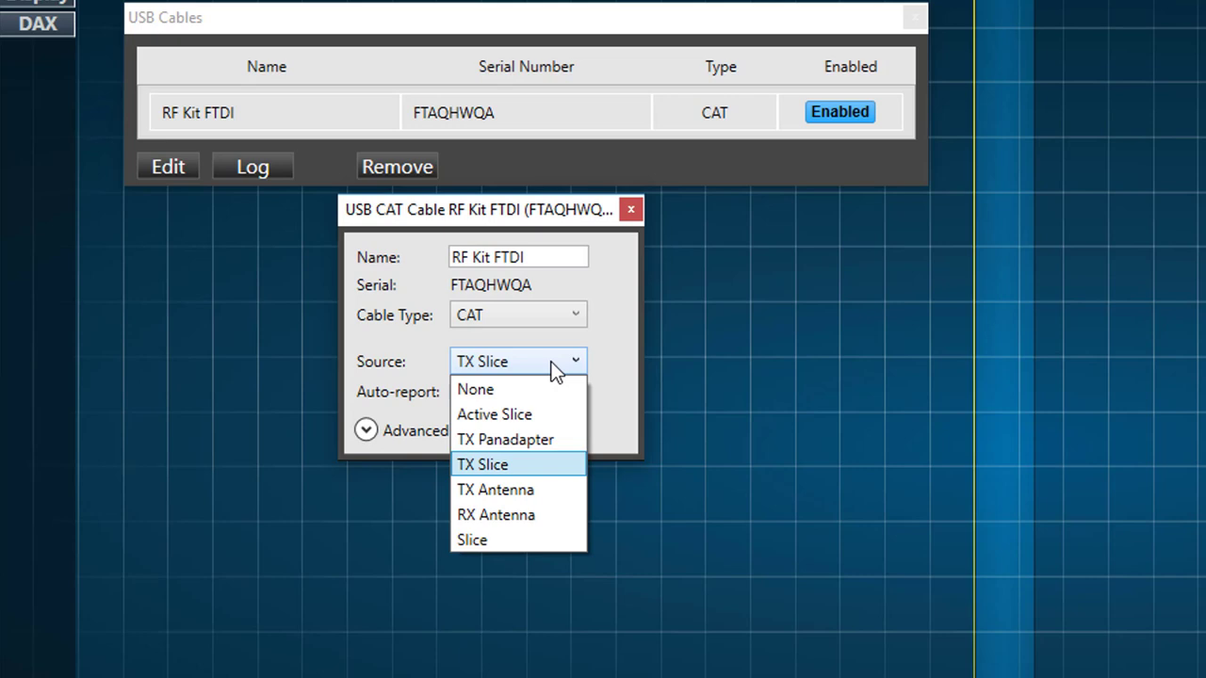
mouse_move(525, 467)
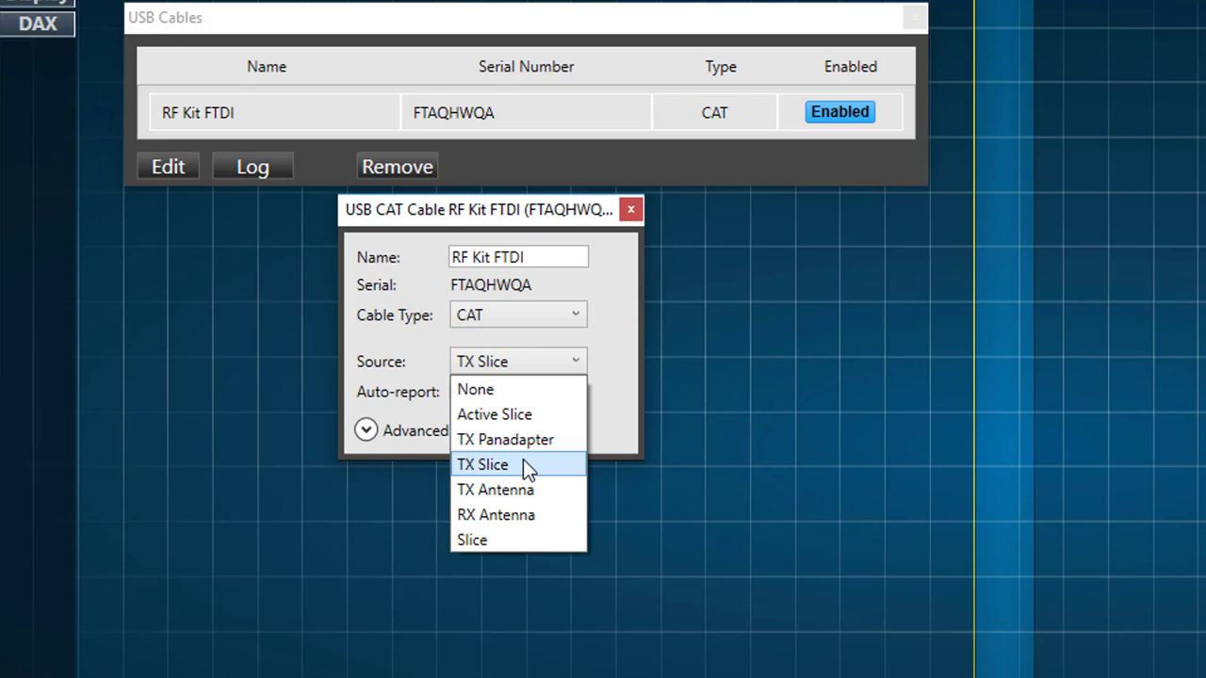
left_click(482, 463)
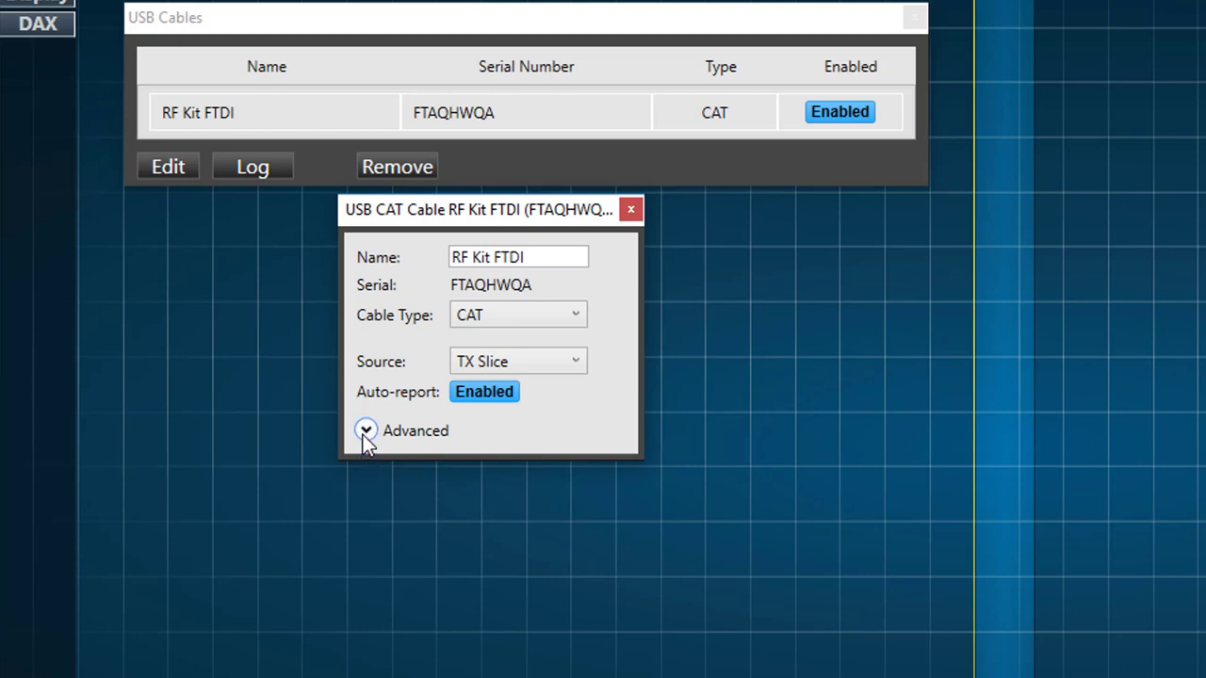
Review advanced serial settings (38400 baud, 8 data bits, no parity, 1 stop bit) and close the cable dialog
left_click(366, 429)
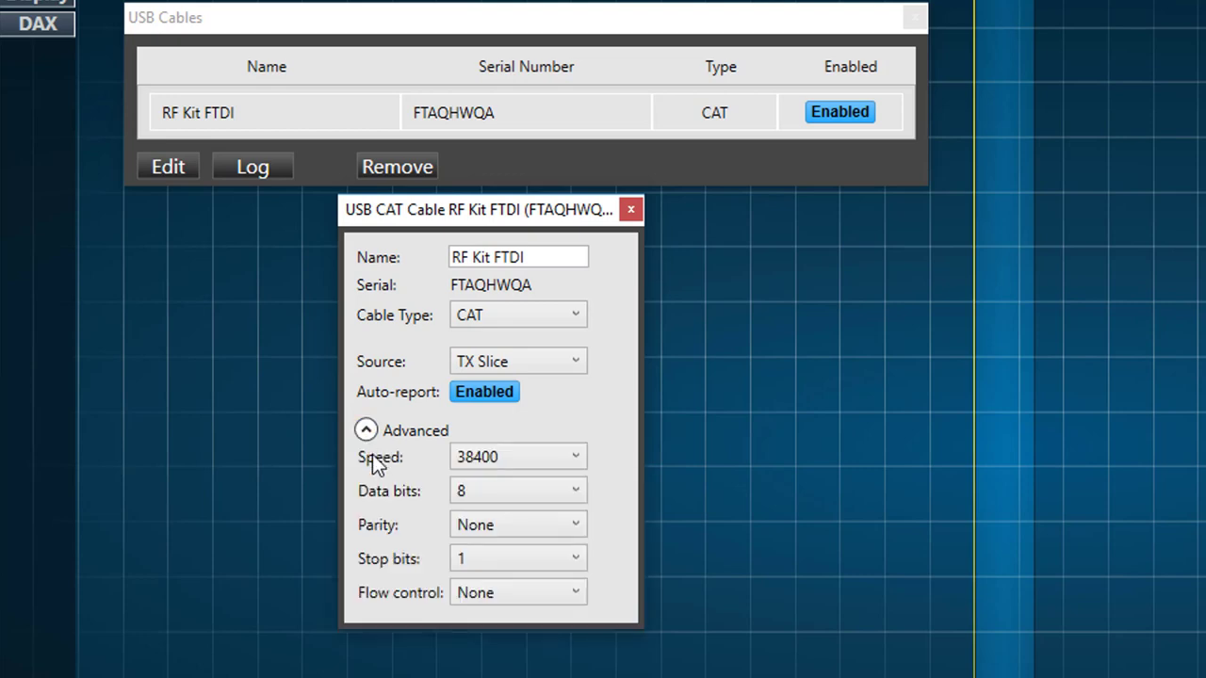
mouse_move(518, 490)
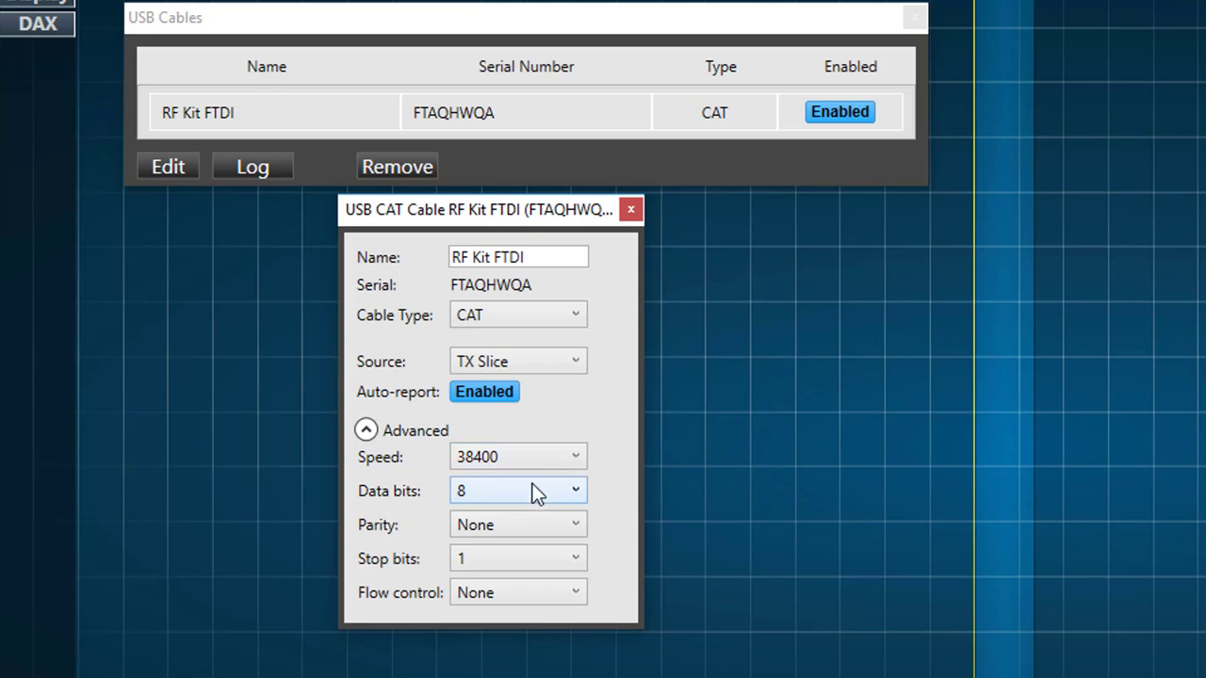
mouse_move(537, 537)
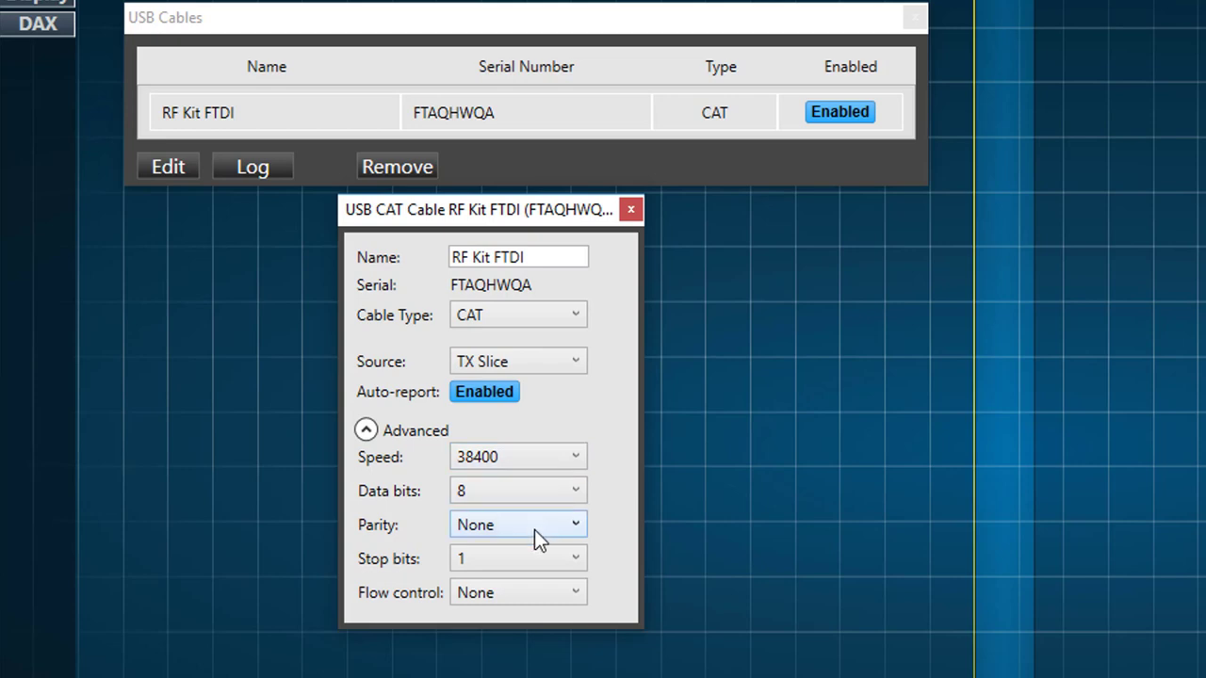
mouse_move(537, 557)
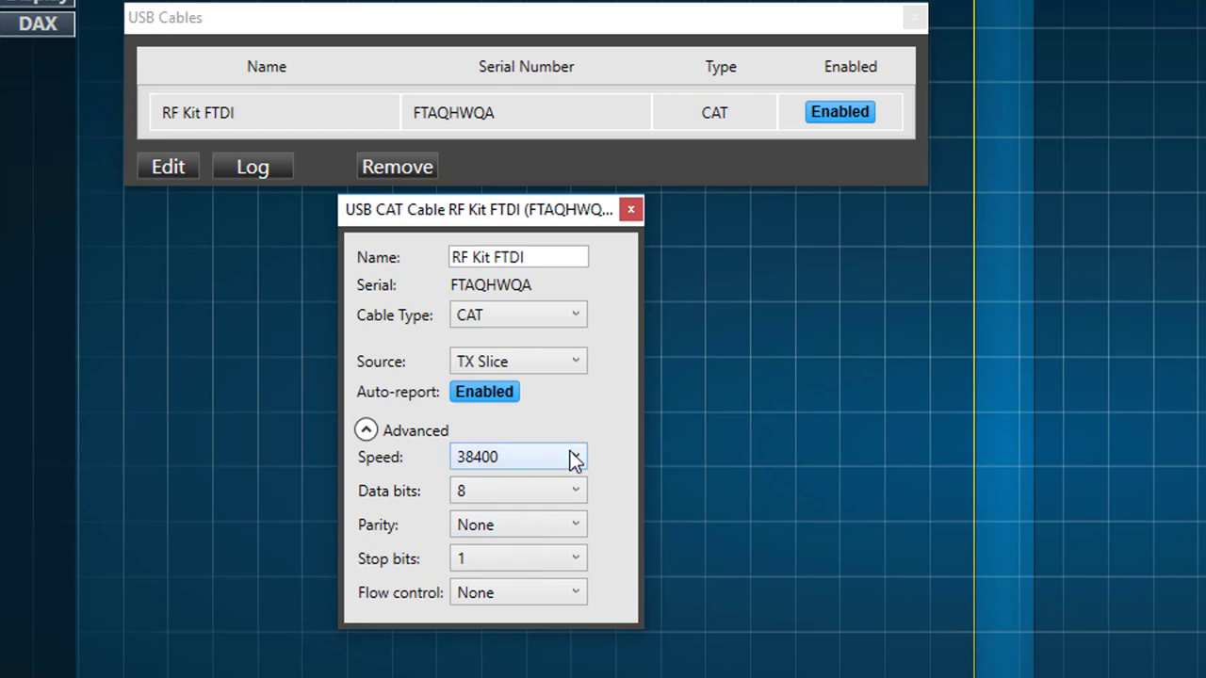
left_click(575, 458)
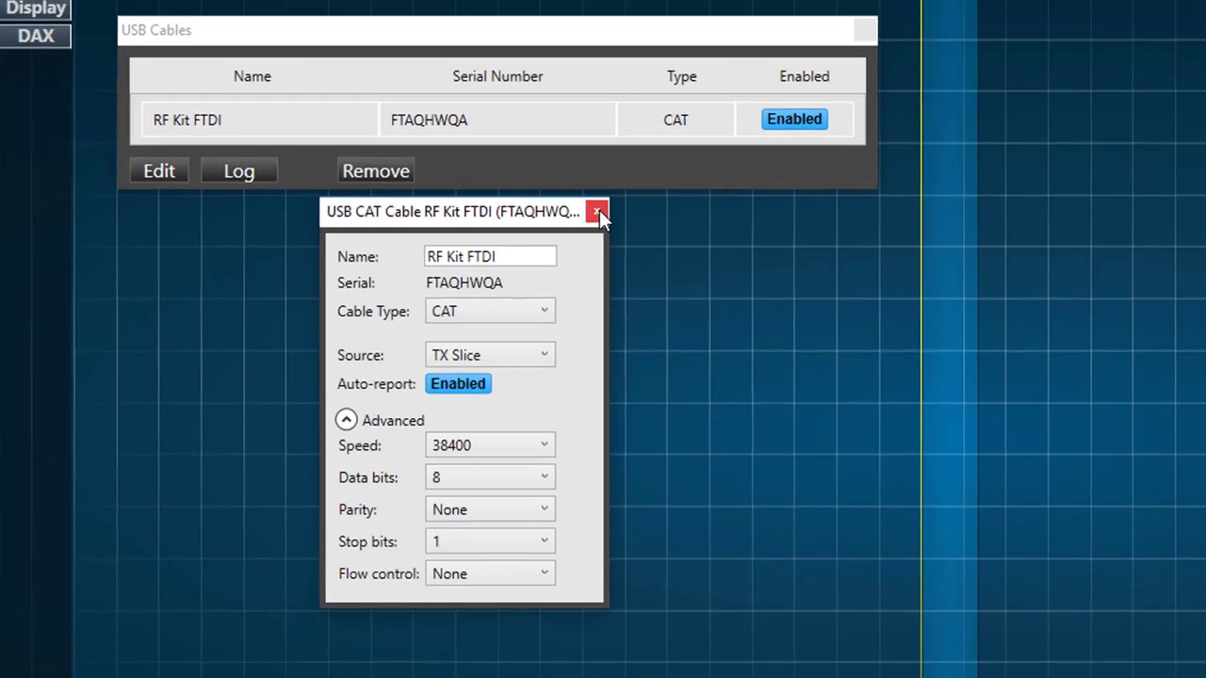
left_click(596, 211)
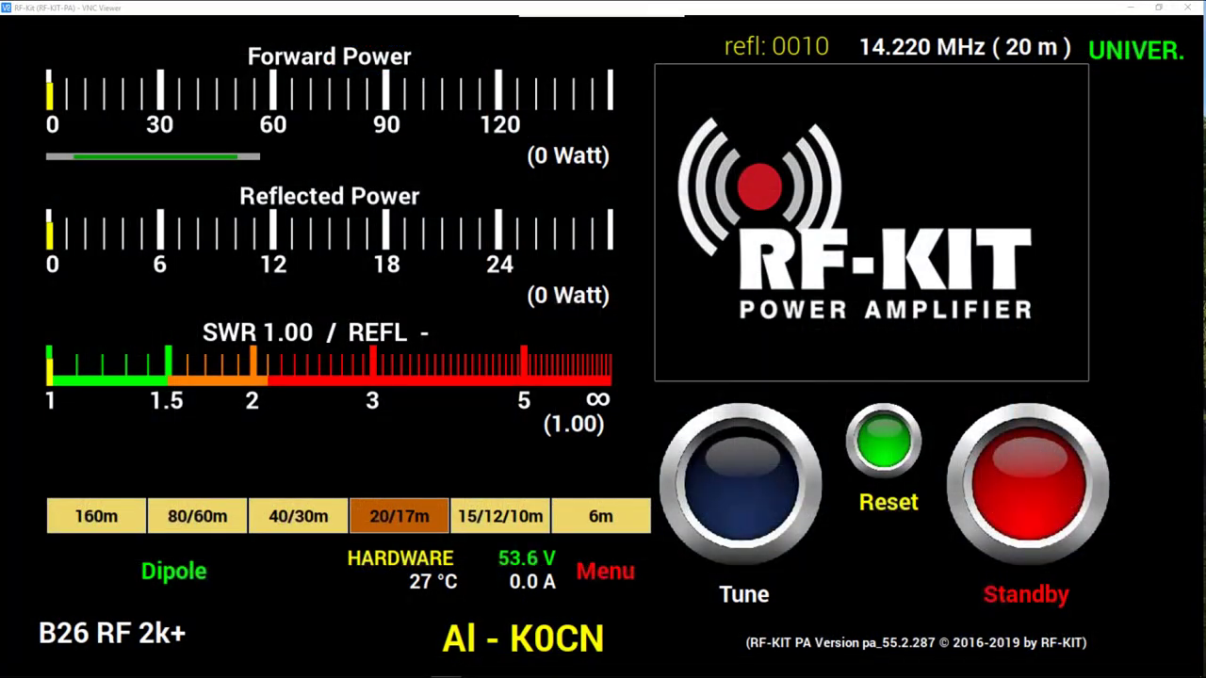
mouse_move(714, 411)
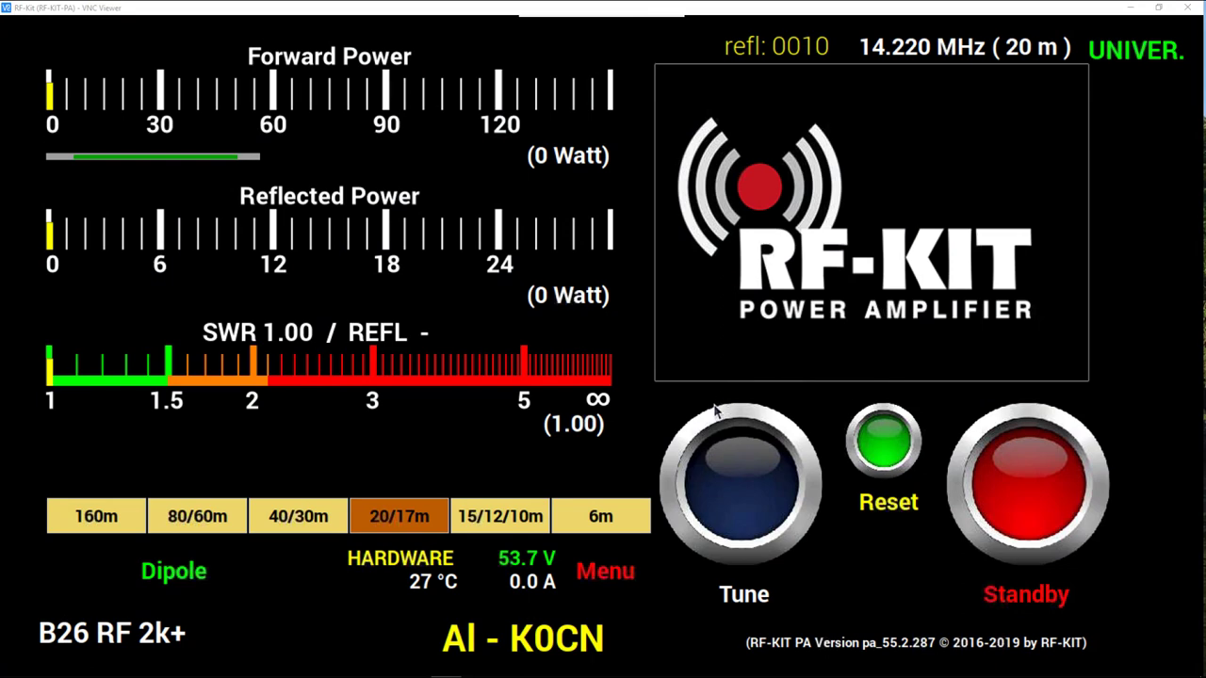
Enter the amplifier's Menu and switch to its Rigcontrol page
left_click(605, 571)
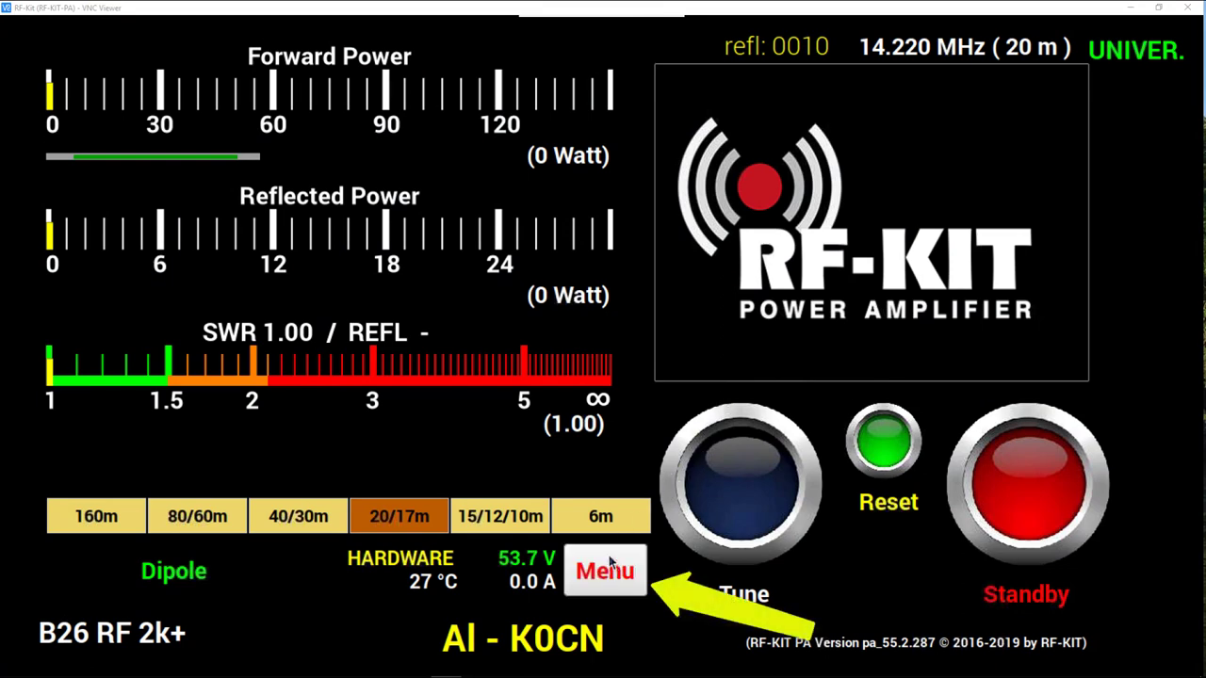
left_click(605, 570)
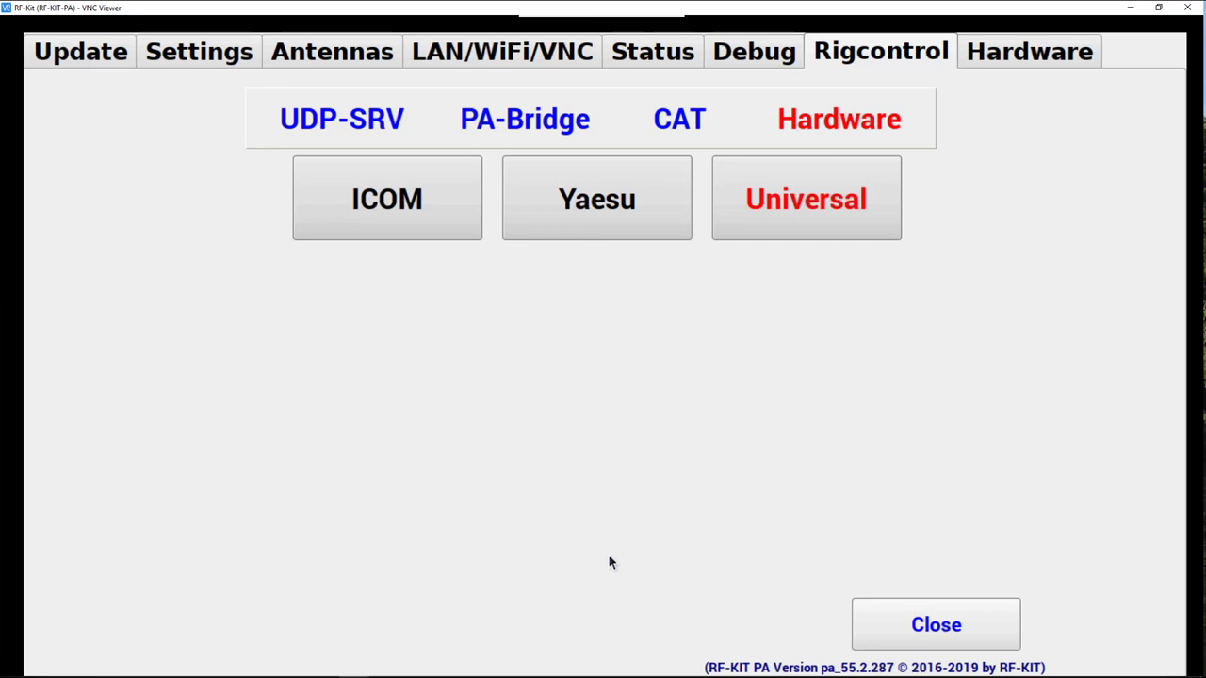
mouse_move(672, 260)
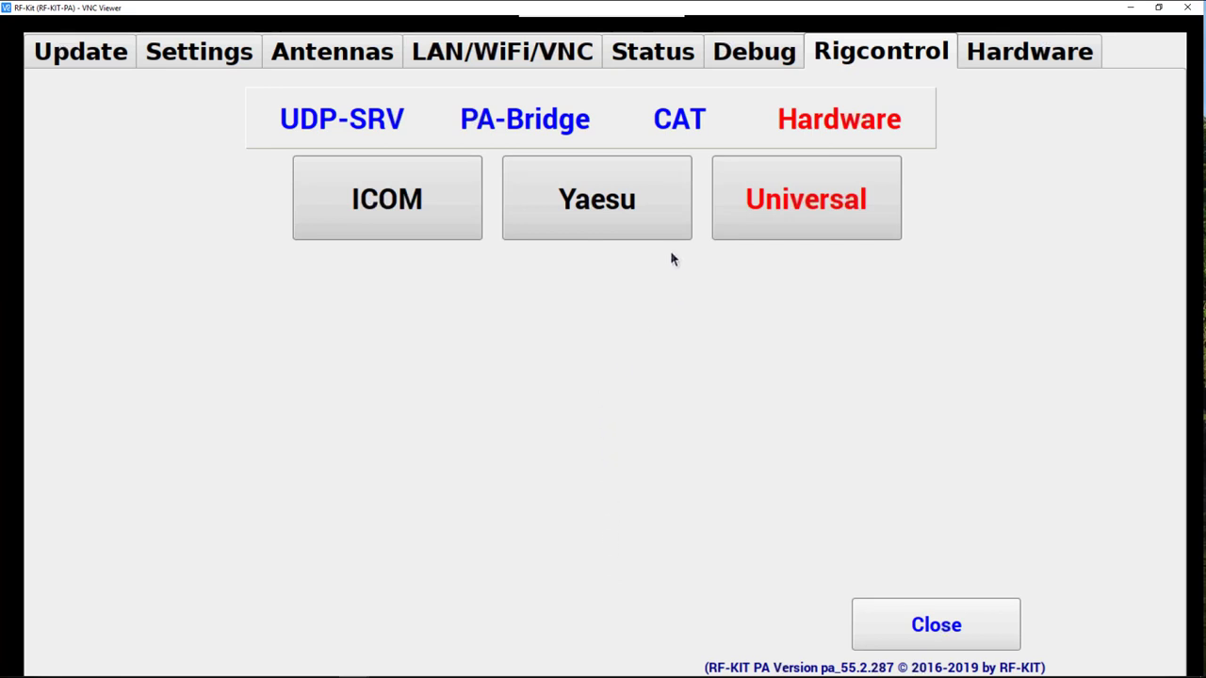
mouse_move(875, 56)
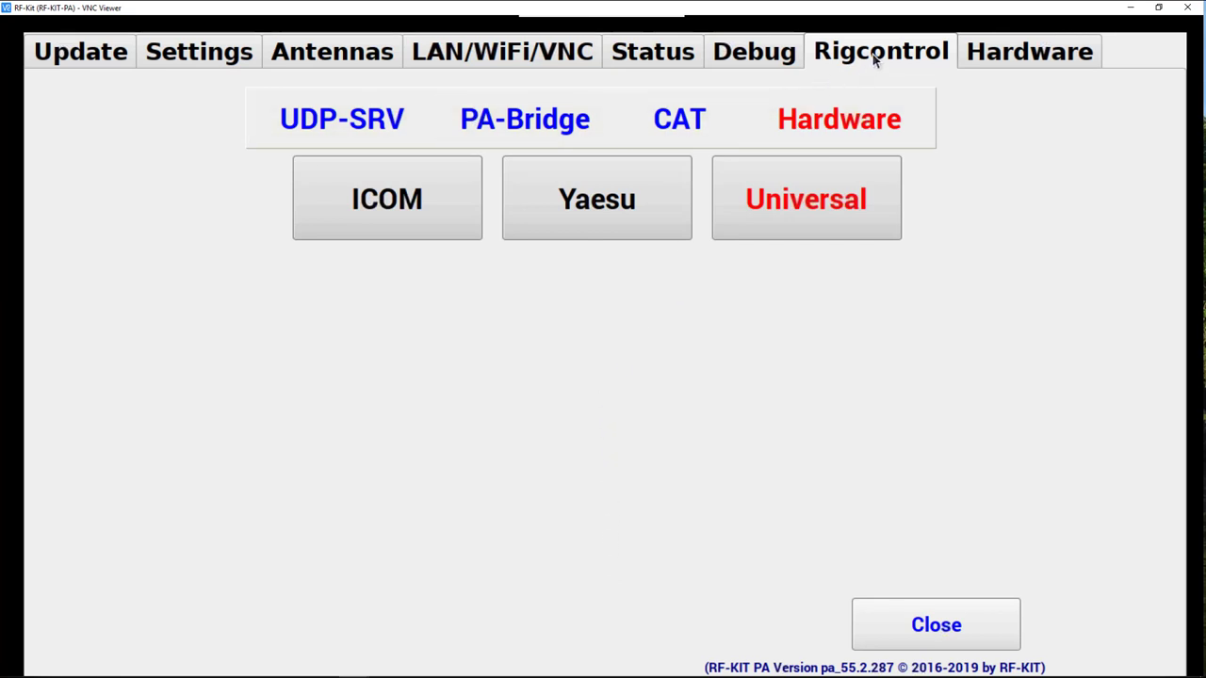
mouse_move(802, 216)
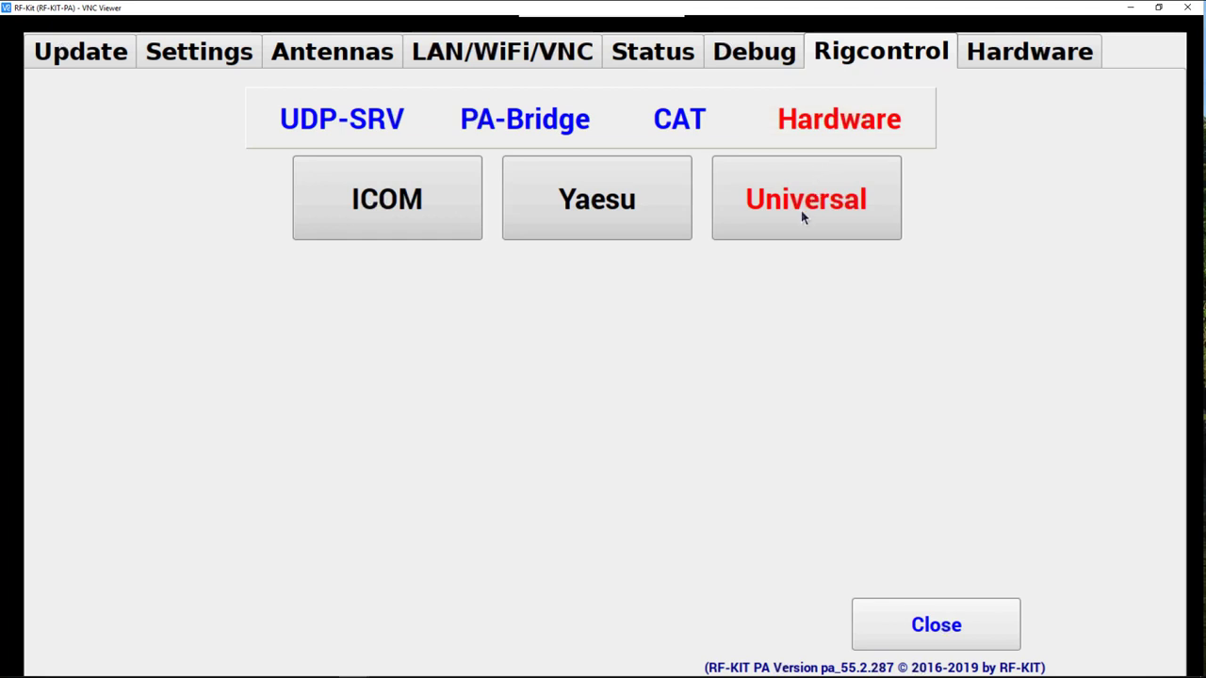
mouse_move(816, 209)
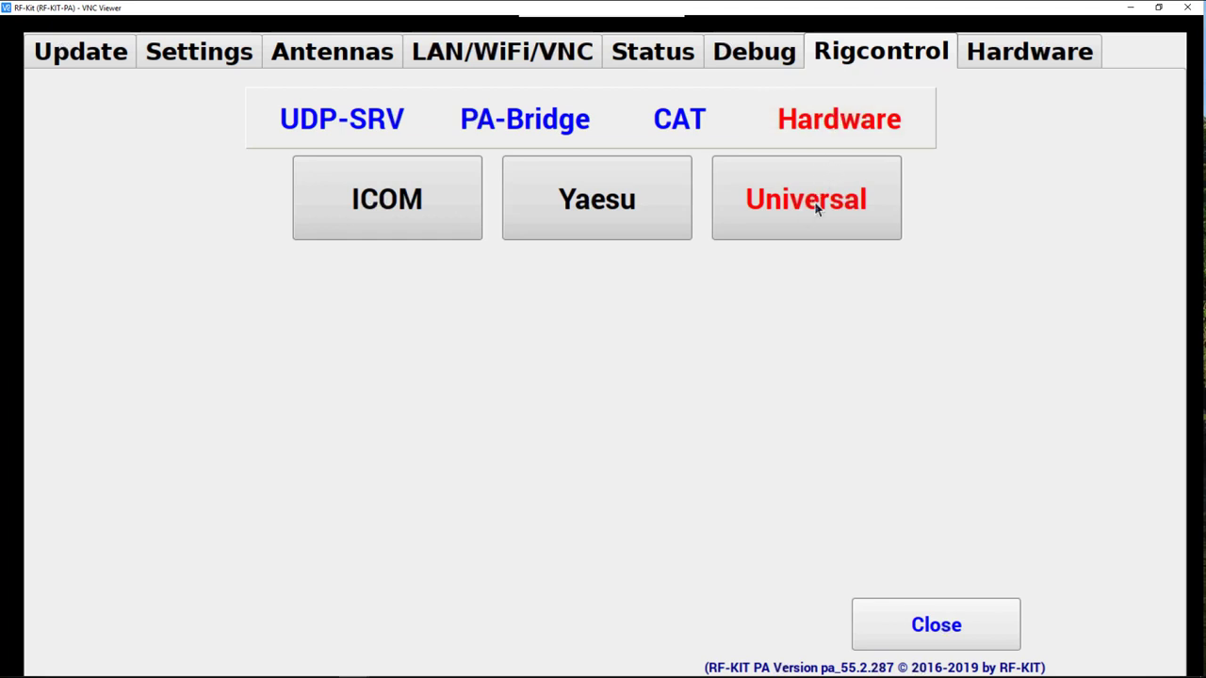
left_click(678, 119)
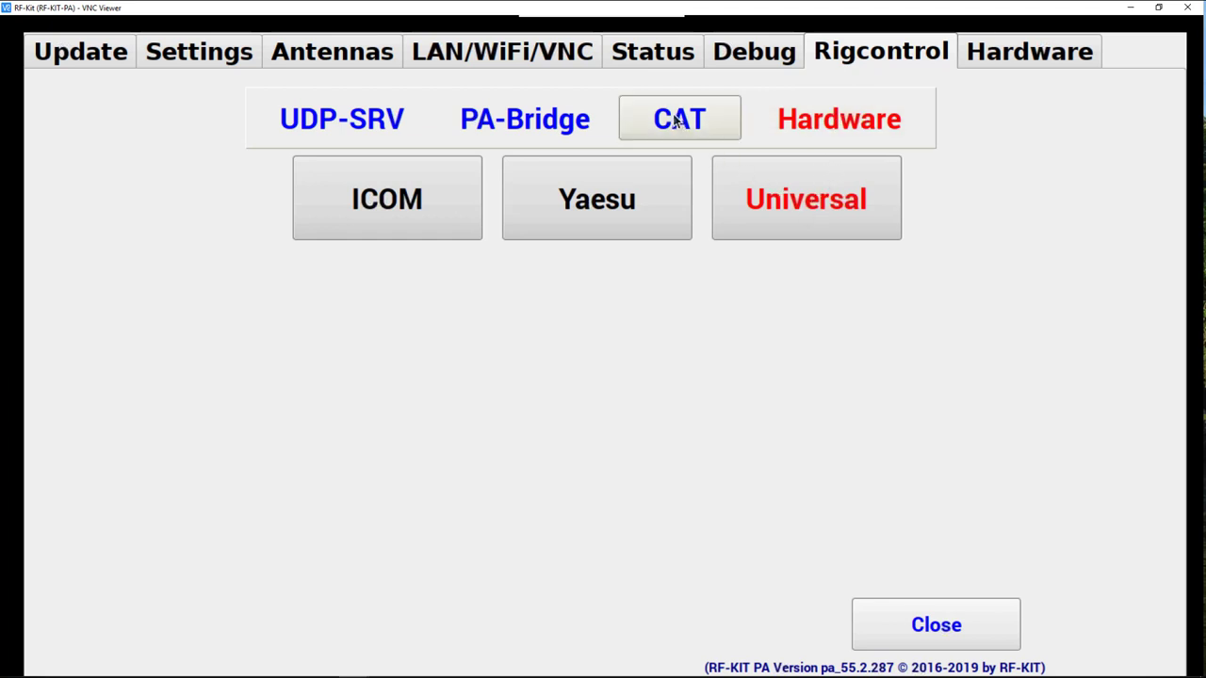
left_click(678, 119)
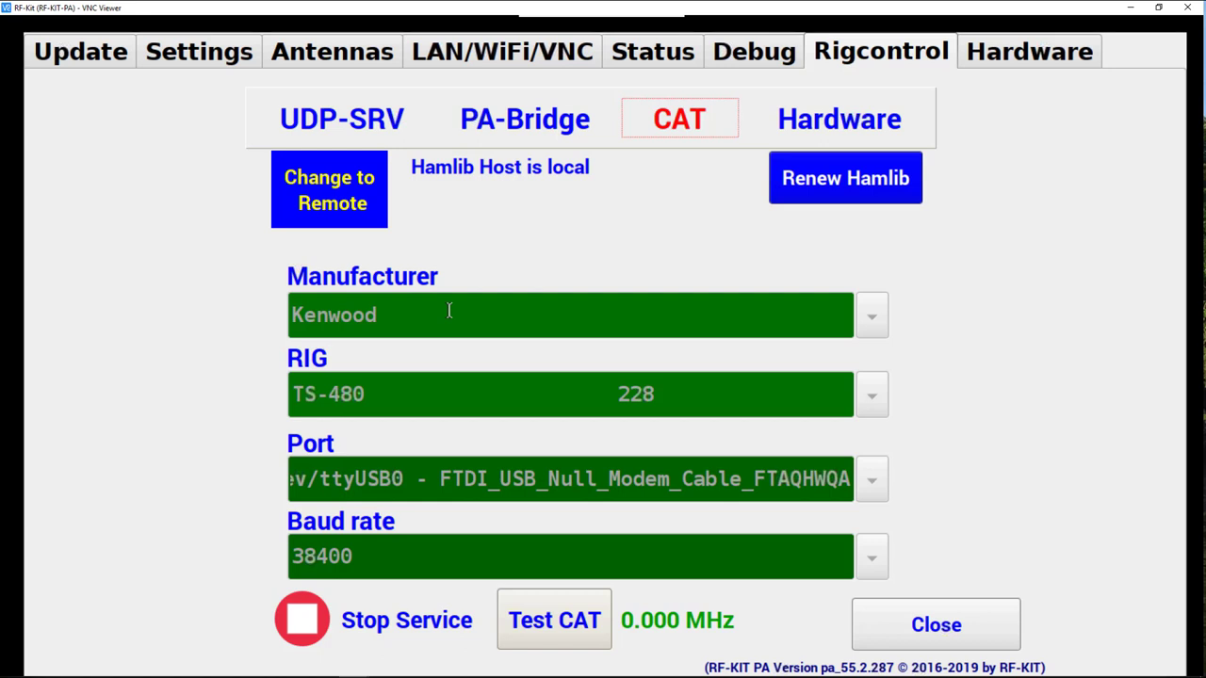
mouse_move(407, 385)
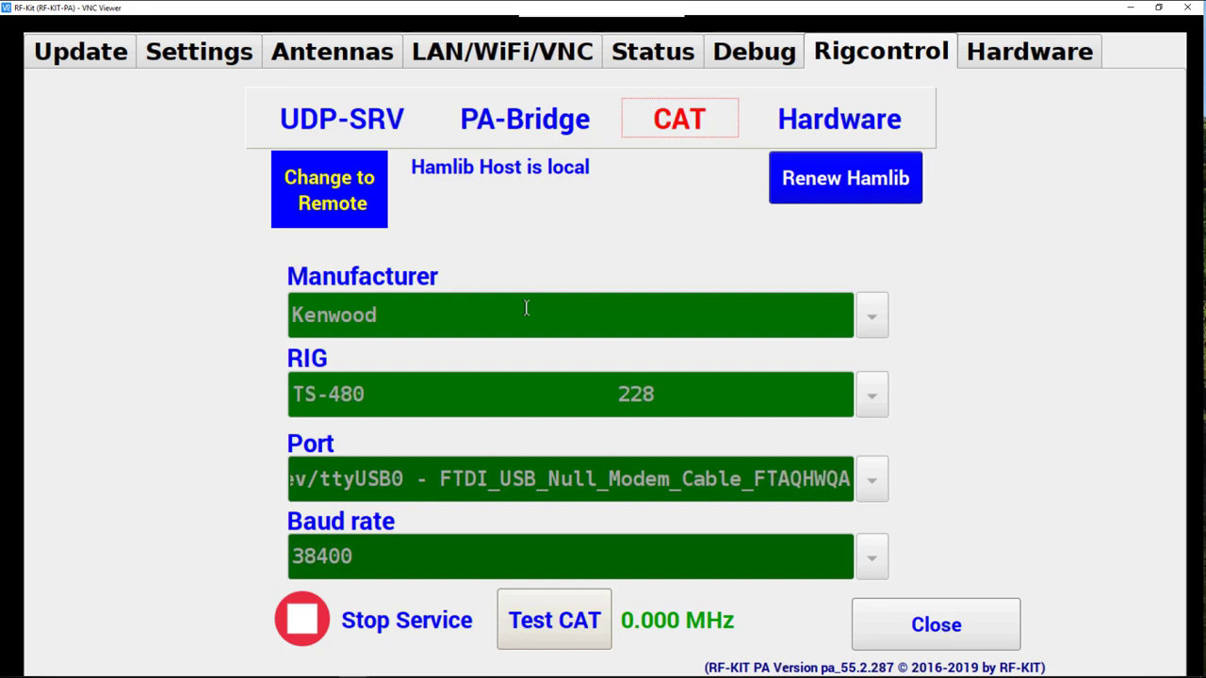
mouse_move(403, 313)
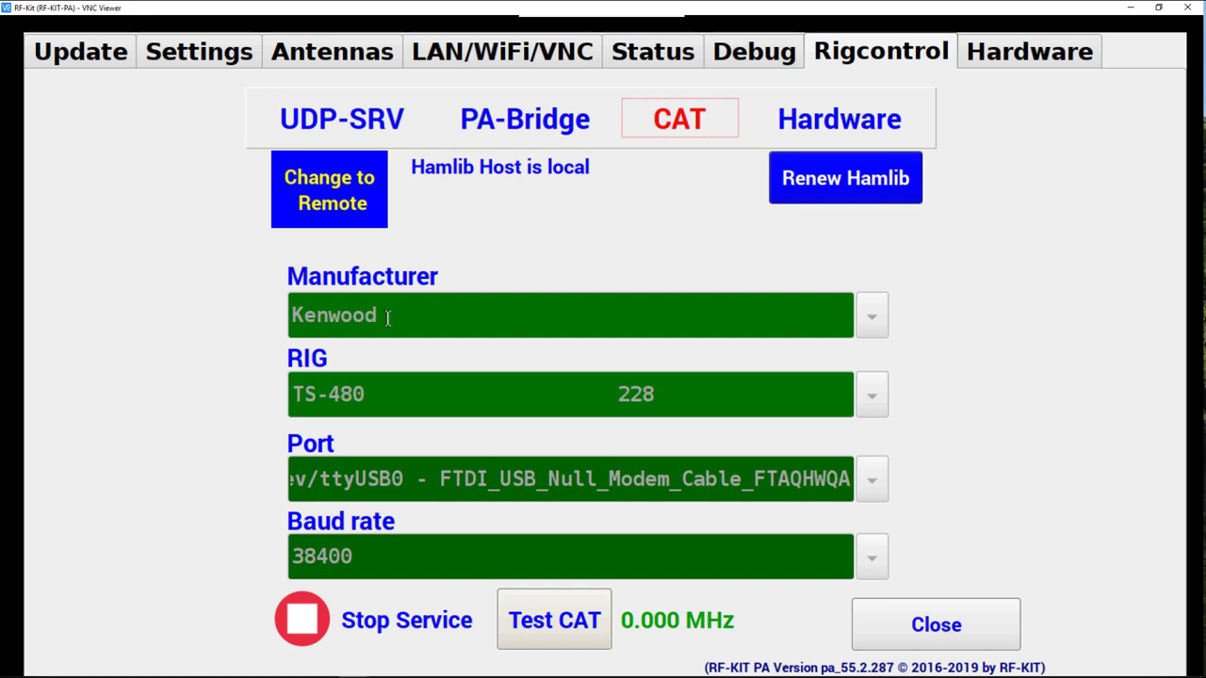
mouse_move(378, 394)
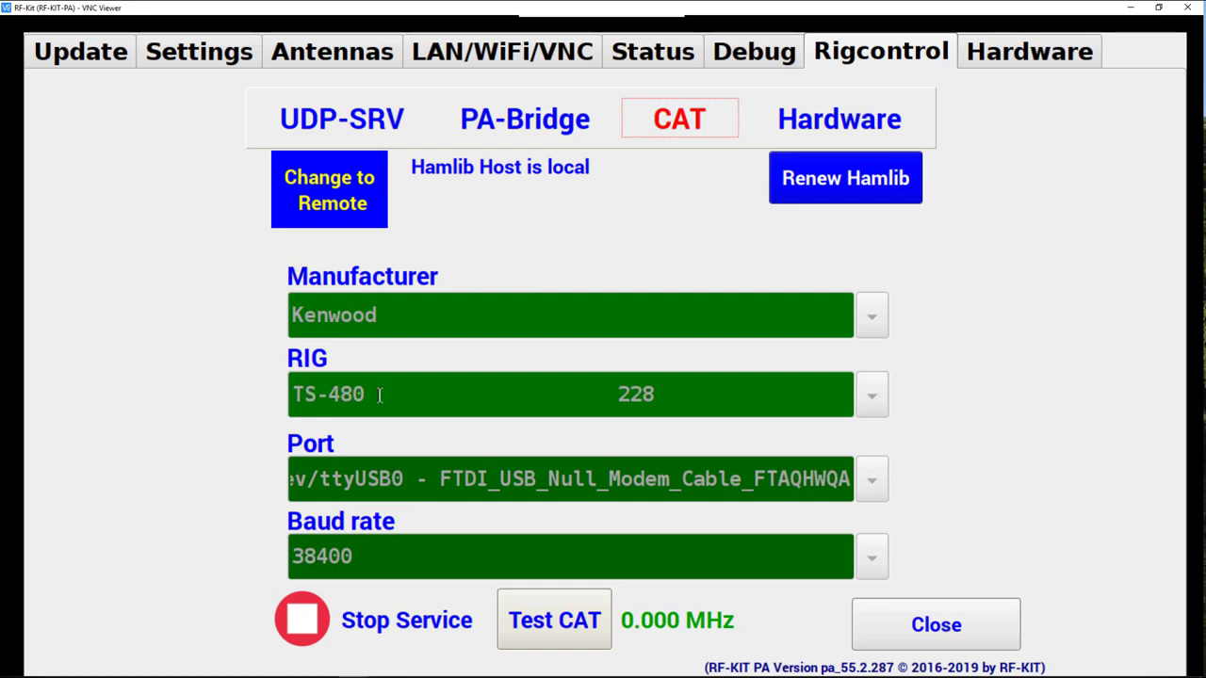
mouse_move(460, 394)
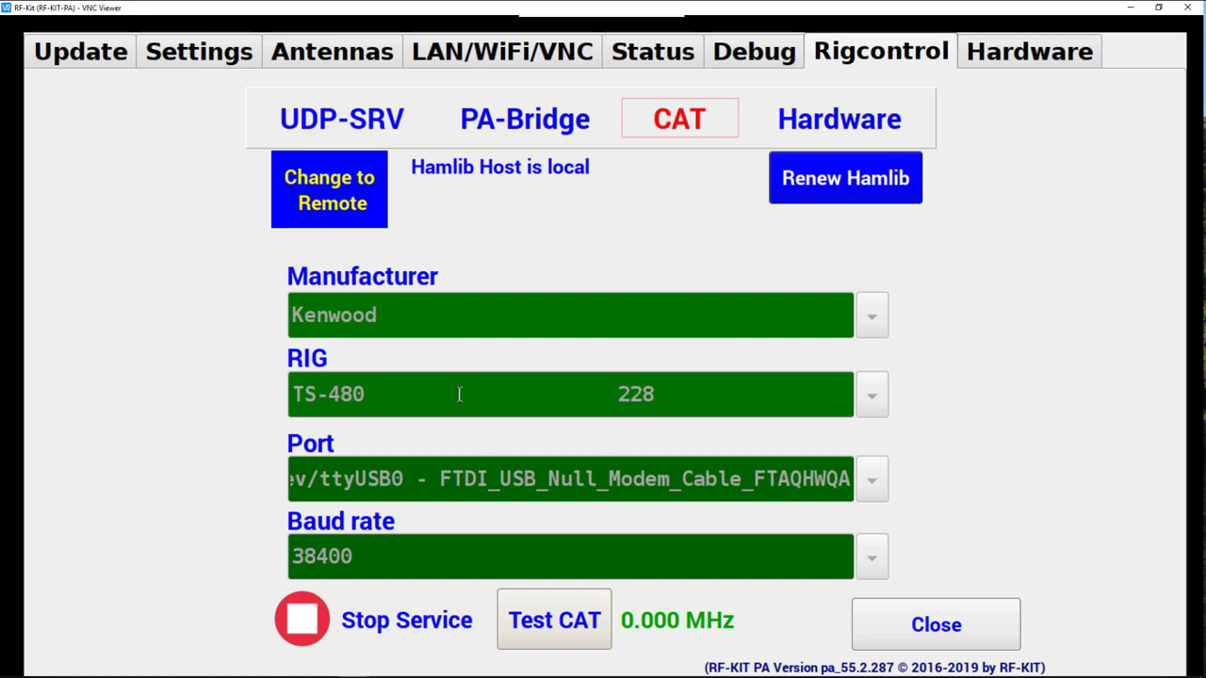
mouse_move(806, 482)
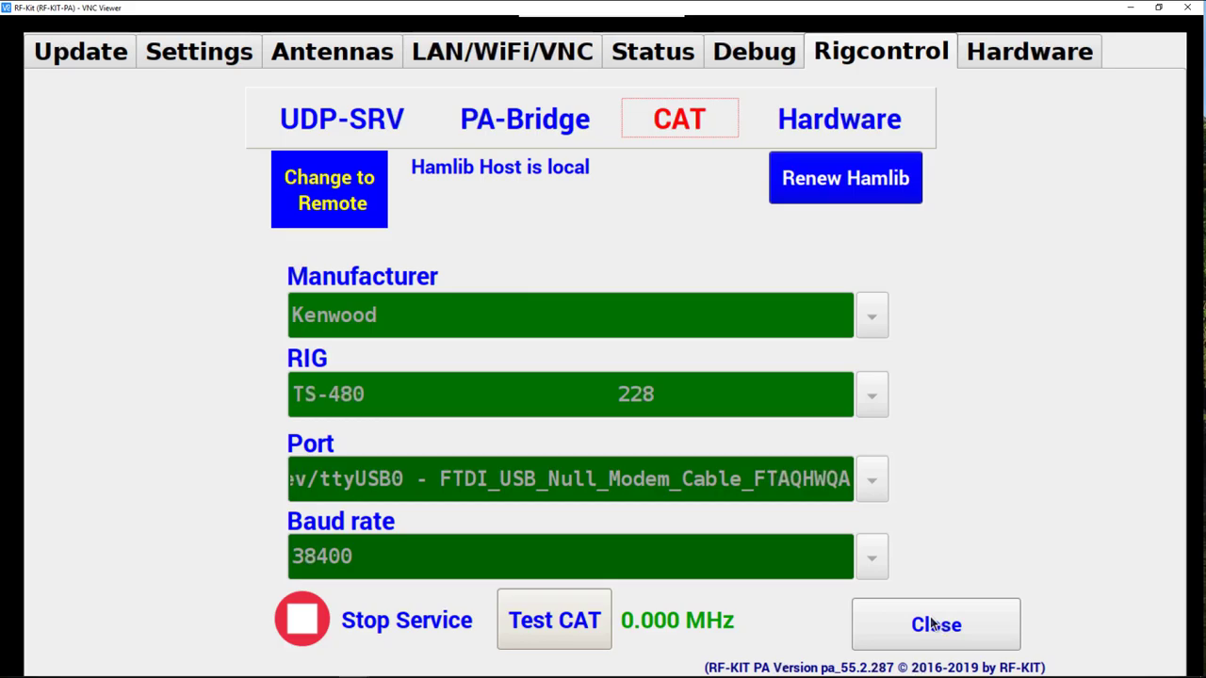
Close the Rigcontrol page so the amplifier main display shows 14.220 MHz on 20 m via CAT
left_click(935, 626)
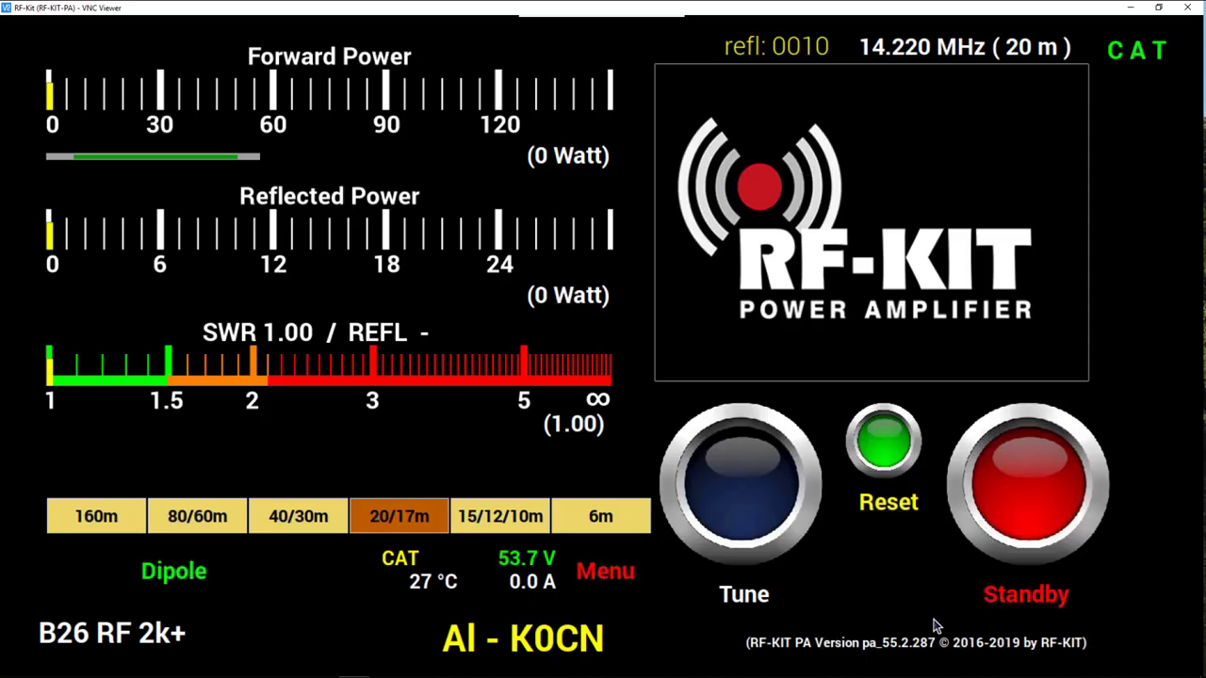
mouse_move(1131, 73)
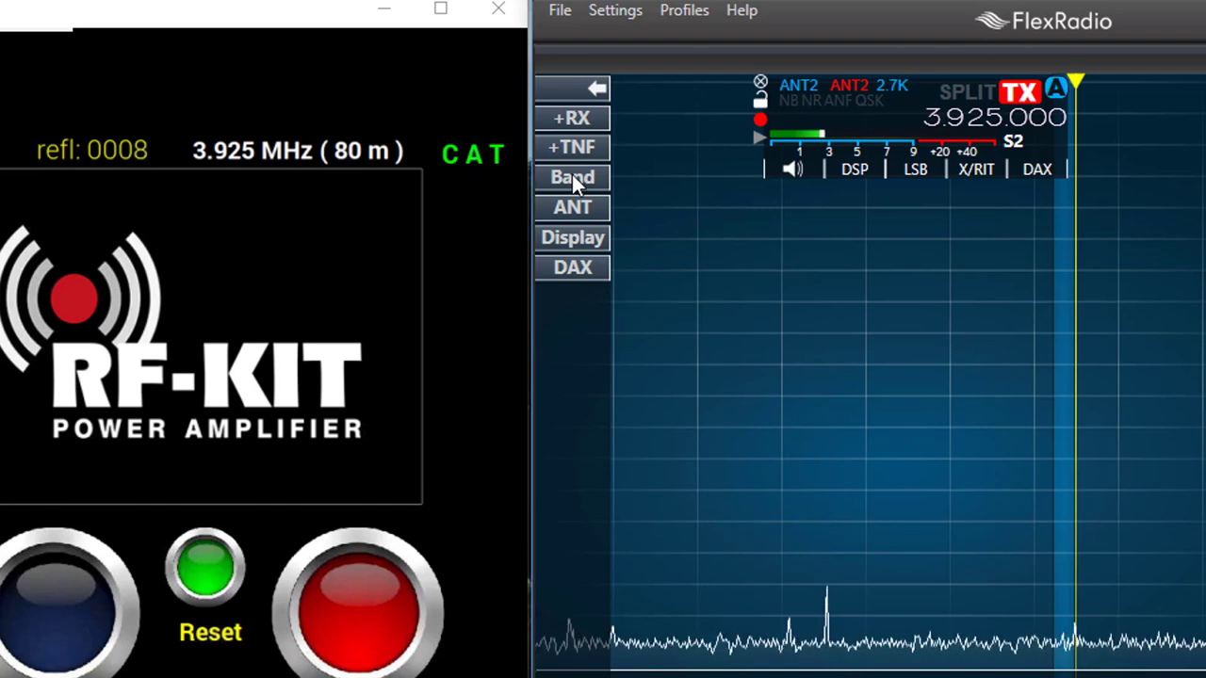
Hop the radio through 40 m, 15 m and 20 m while the amplifier readout tracks each band change
left_click(573, 177)
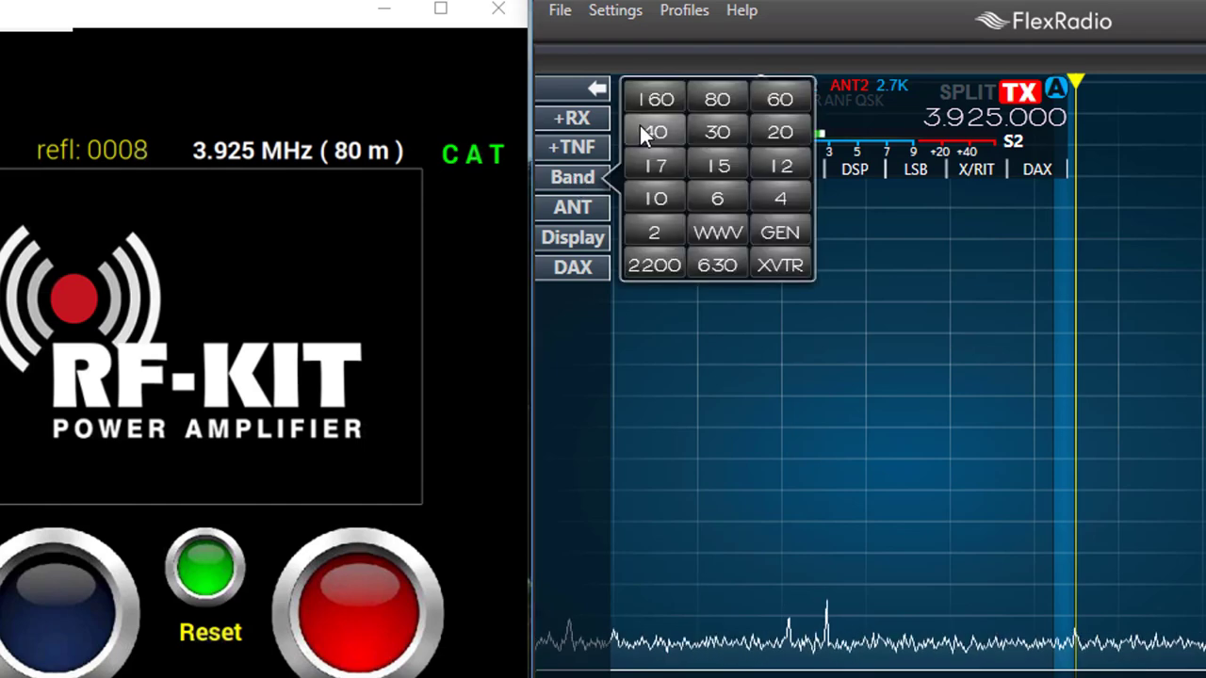
left_click(653, 132)
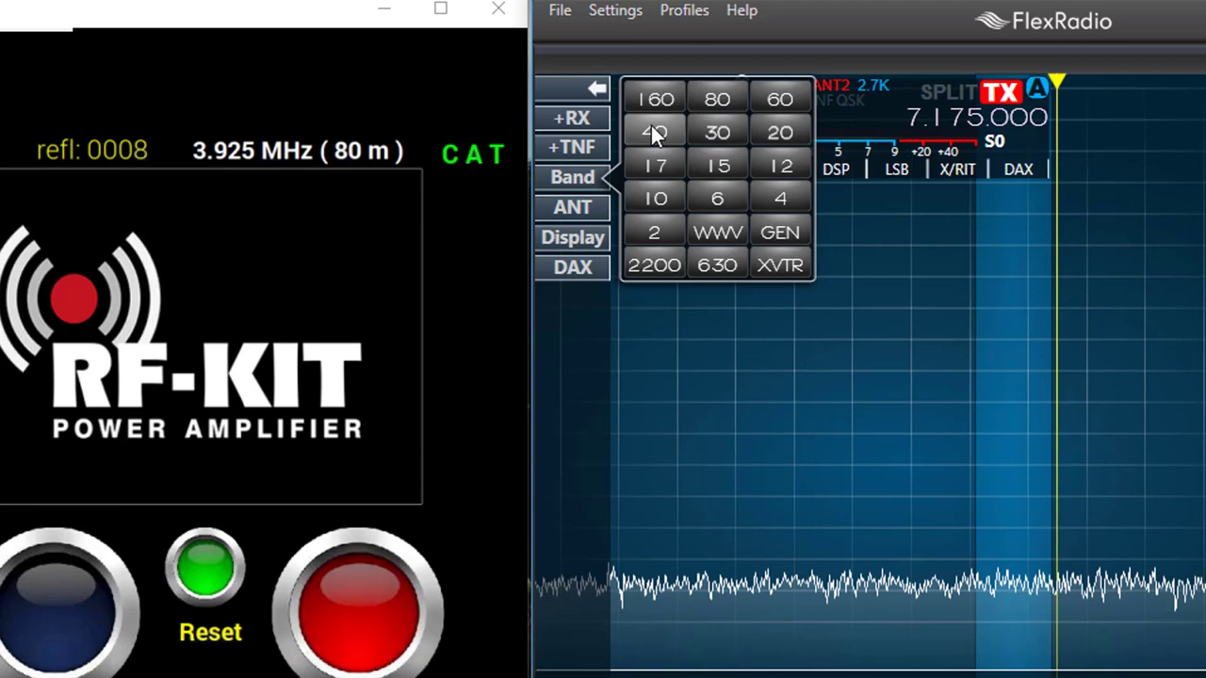
left_click(653, 132)
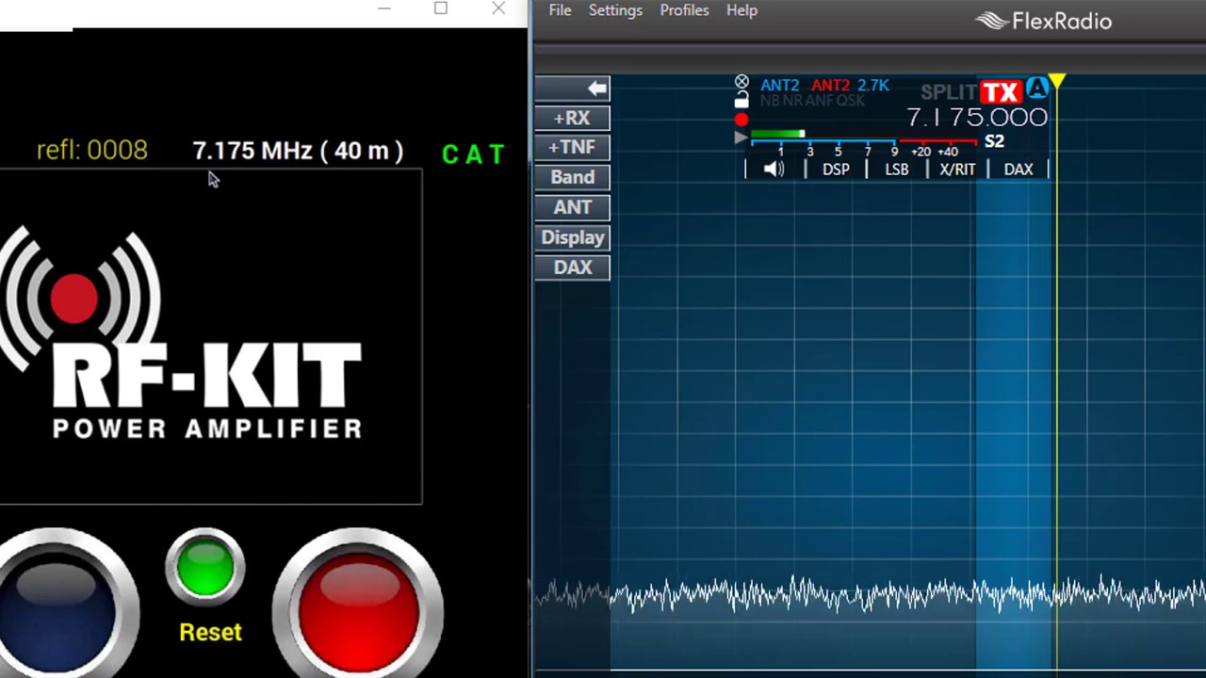
left_click(573, 177)
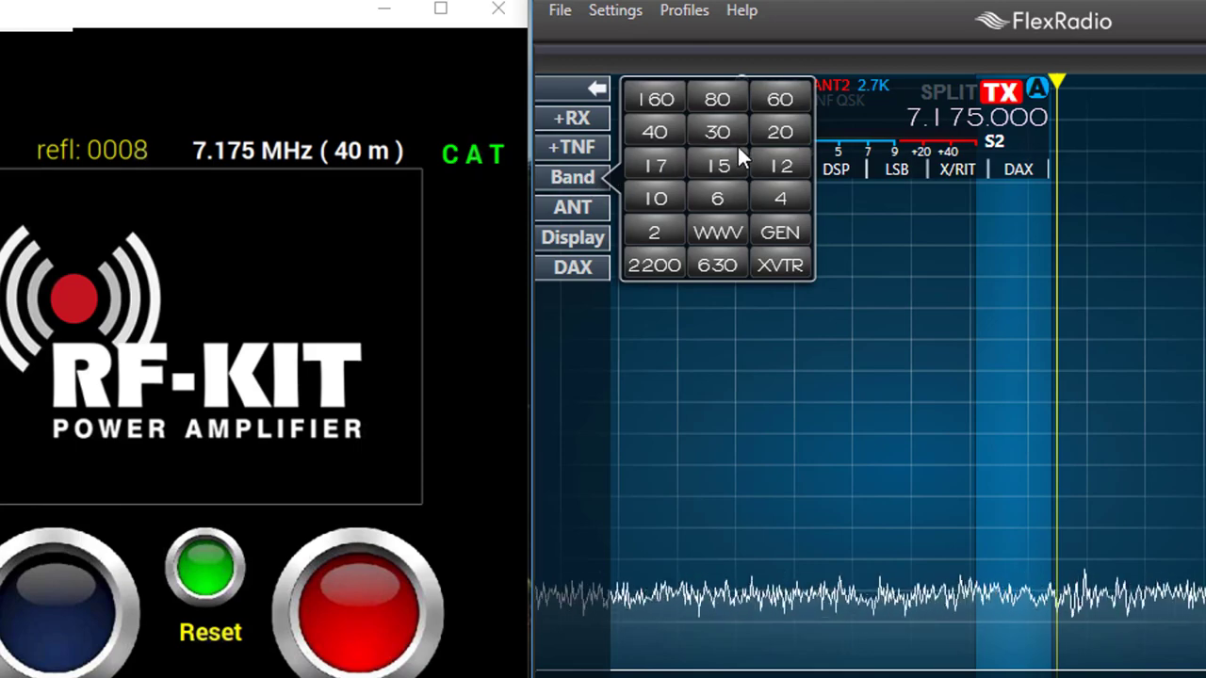
left_click(716, 166)
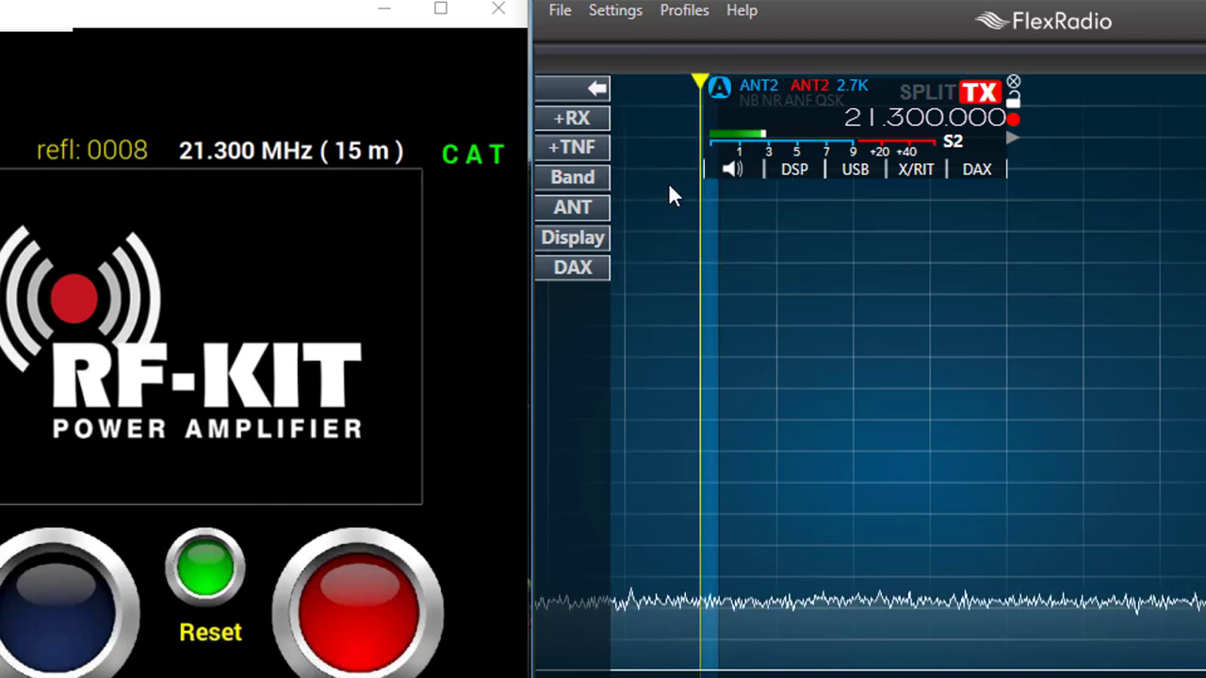
left_click(573, 178)
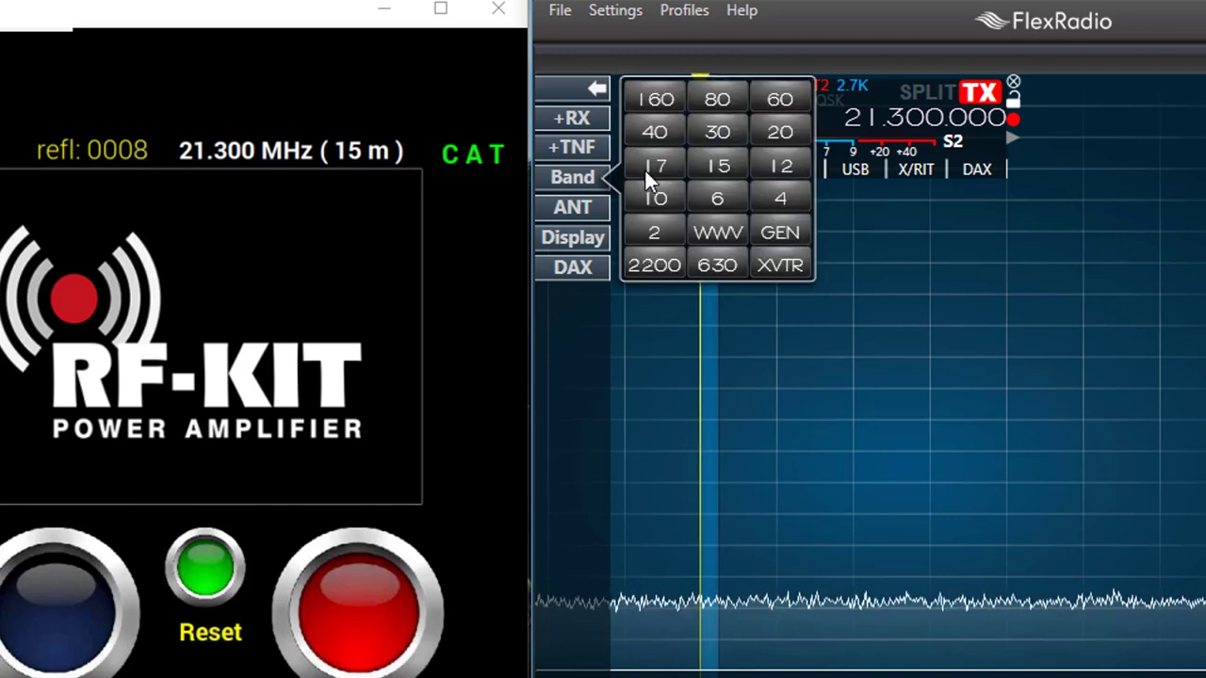
left_click(780, 132)
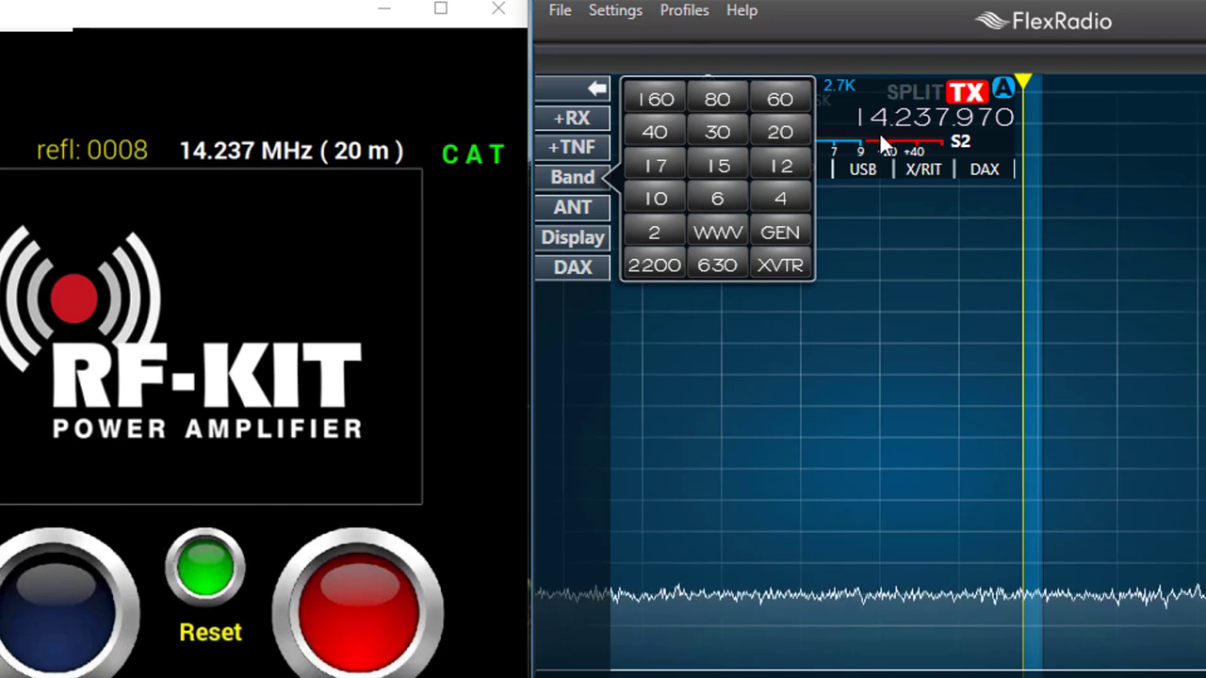
mouse_move(300, 184)
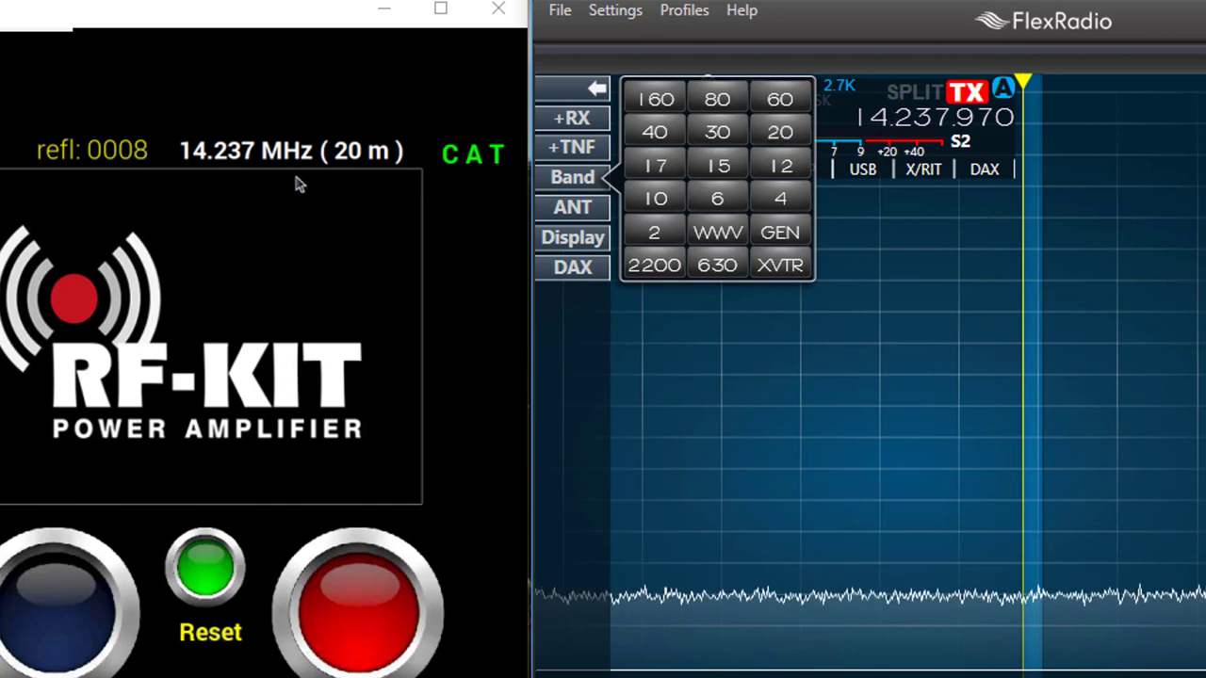
mouse_move(505, 194)
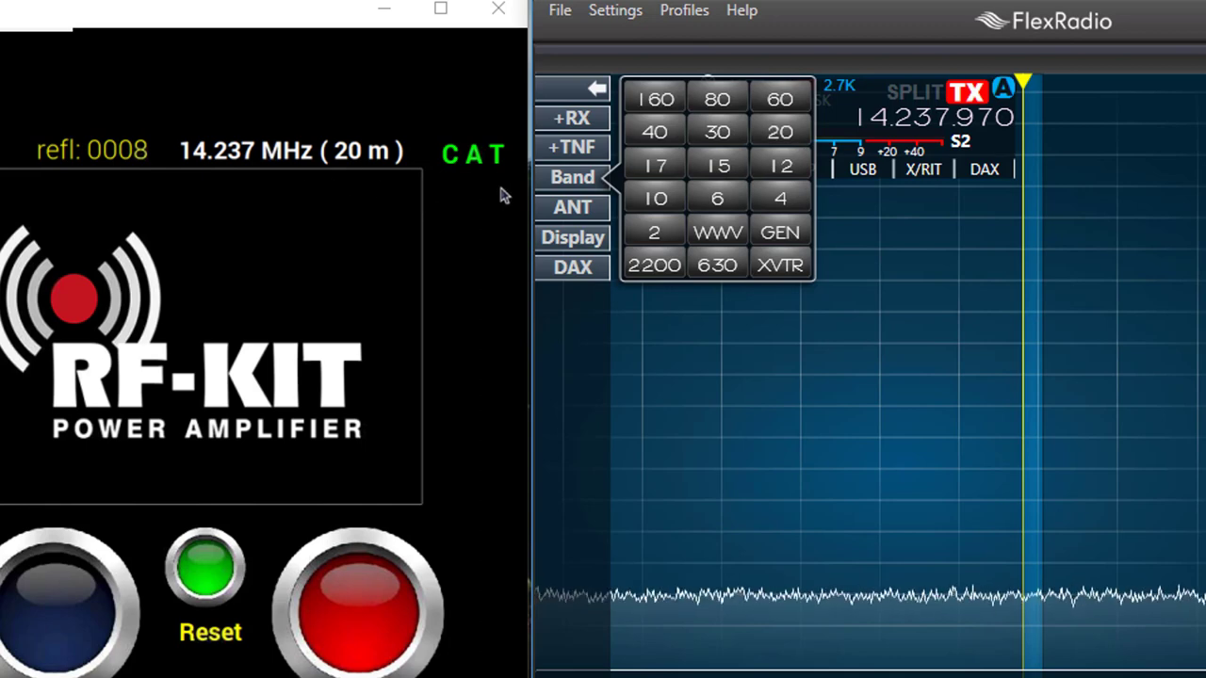
left_click(573, 177)
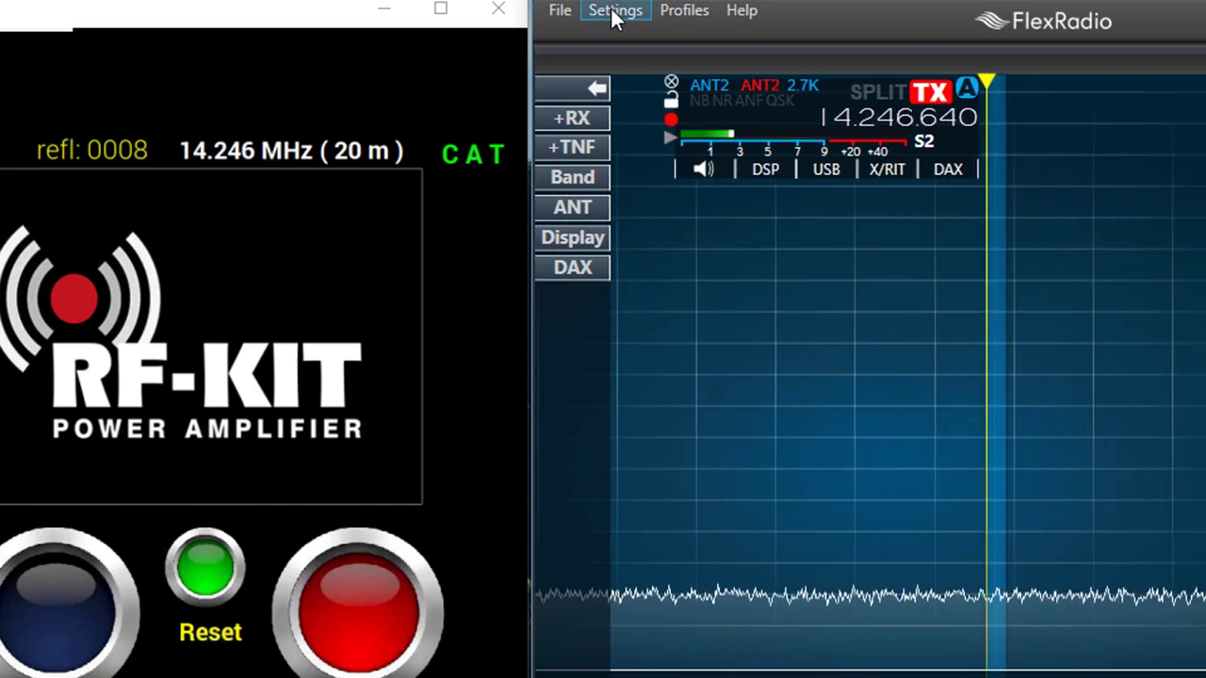
Select the RF Kit FTDI CAT cable in USB Cables and show its live data log
left_click(614, 11)
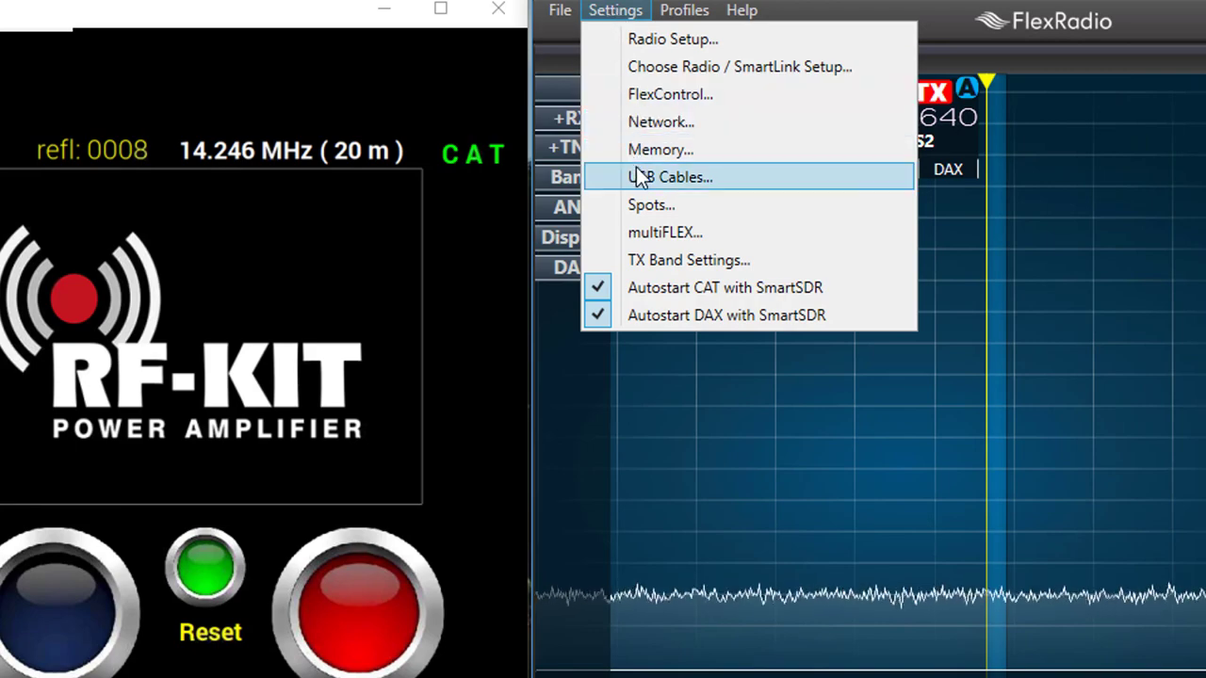
left_click(671, 177)
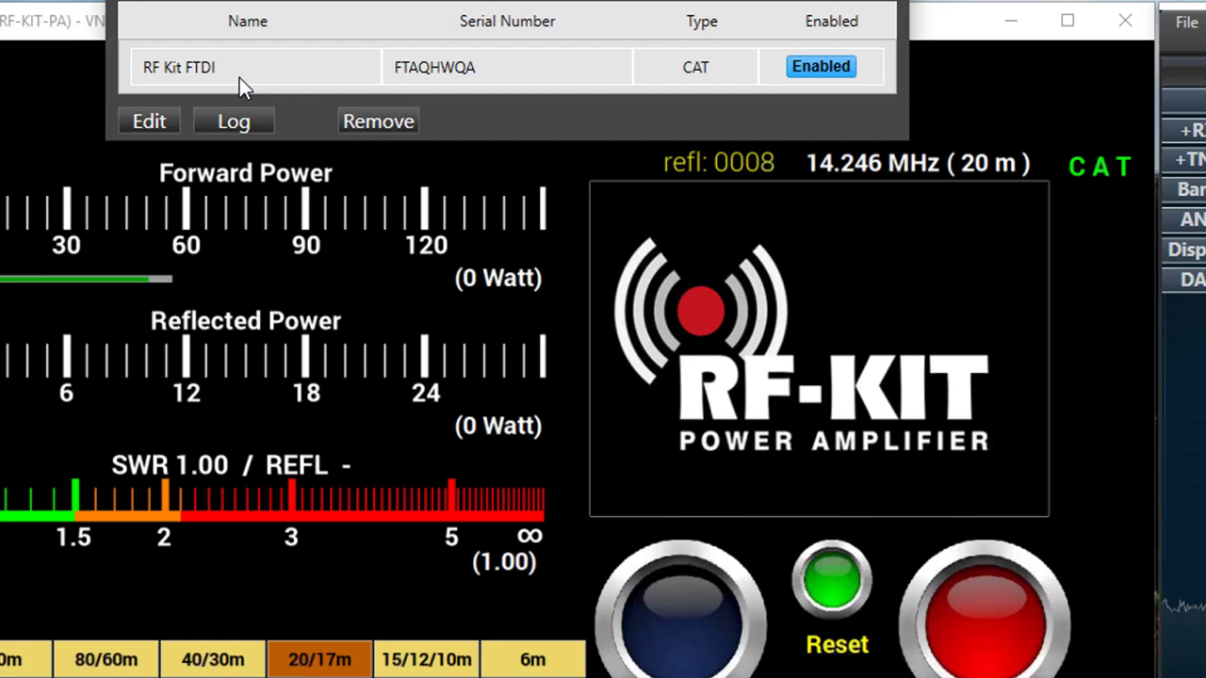
left_click(254, 68)
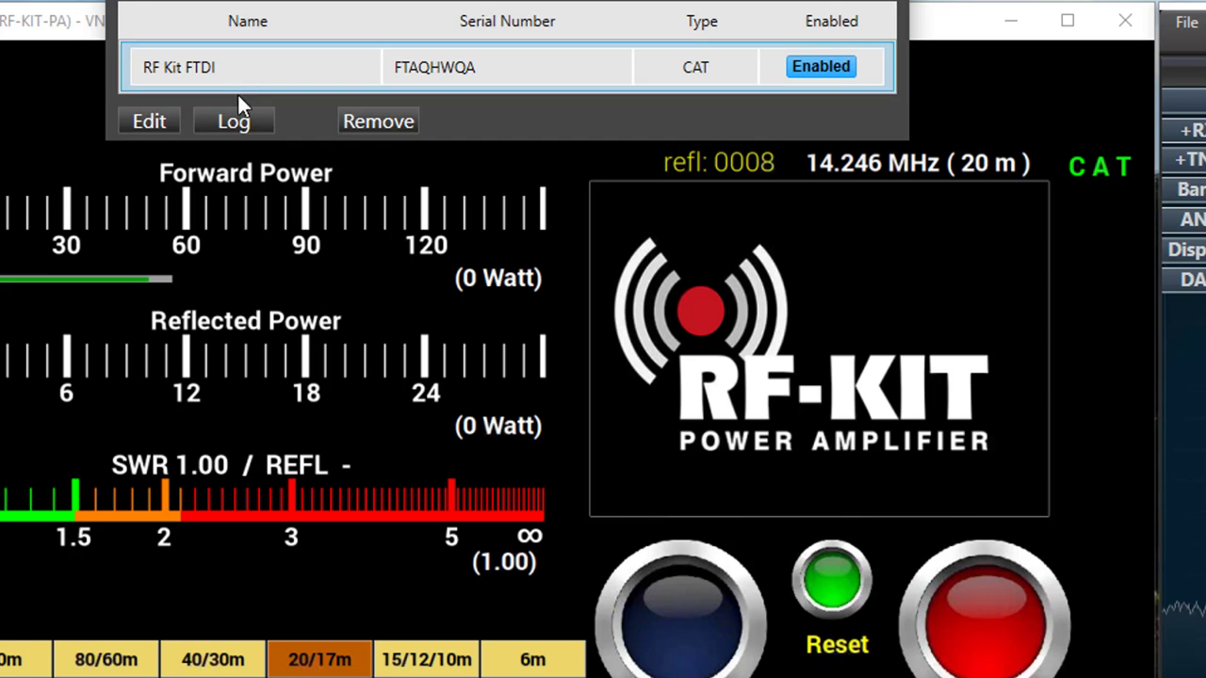
mouse_move(234, 123)
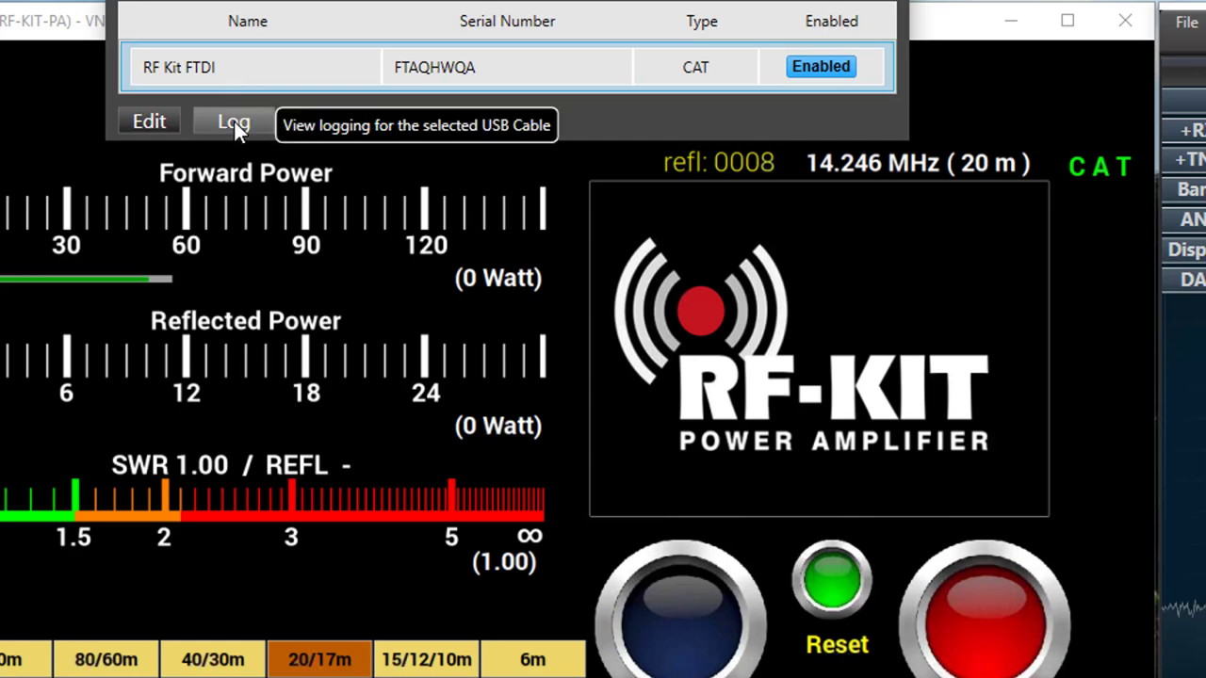
left_click(234, 120)
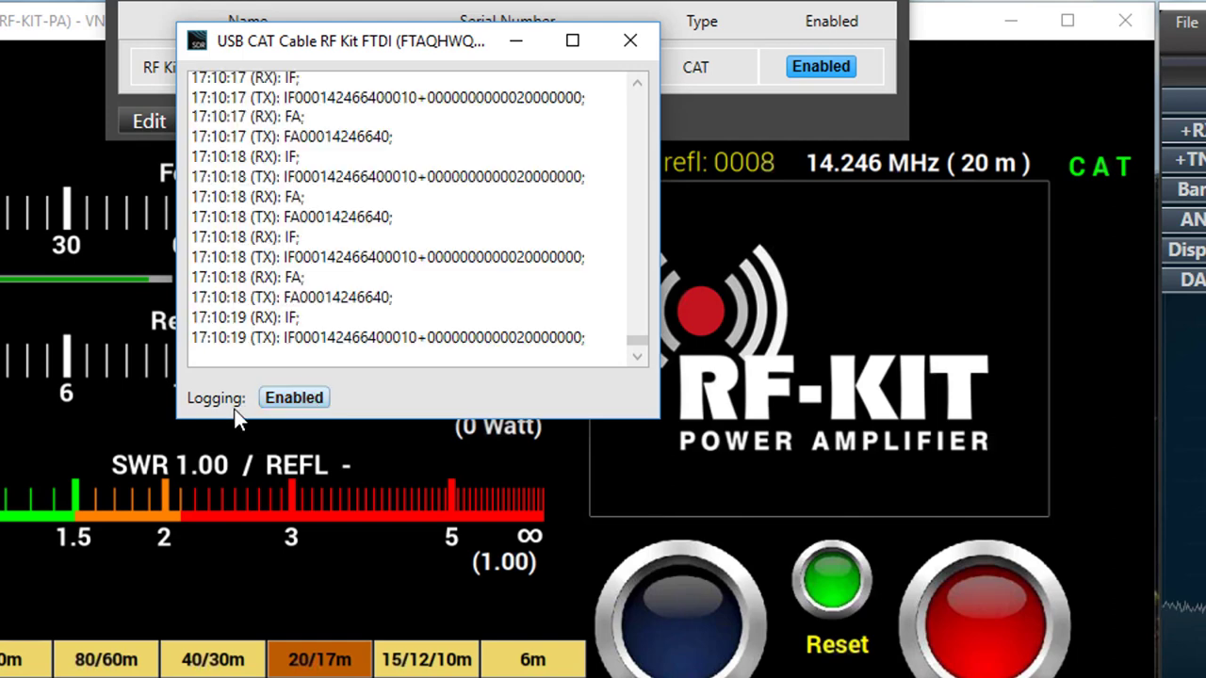
Pause and resume the cable's logging, then close the log window with both devices on 80 m
left_click(294, 396)
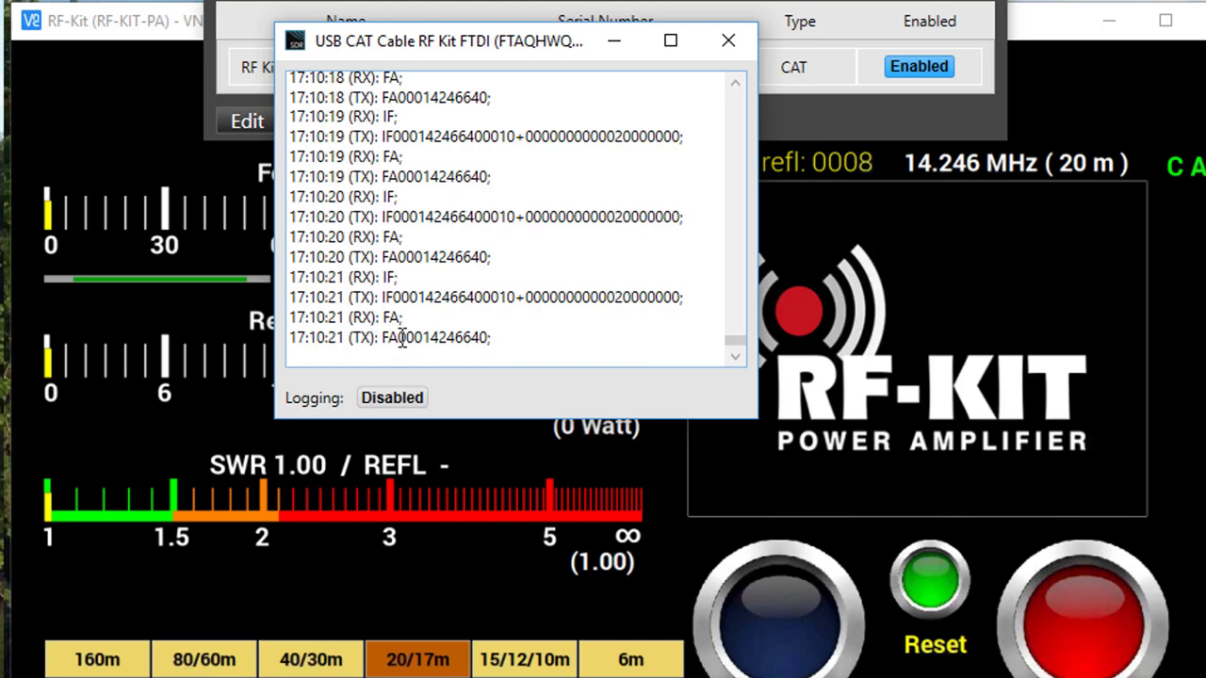
mouse_move(441, 338)
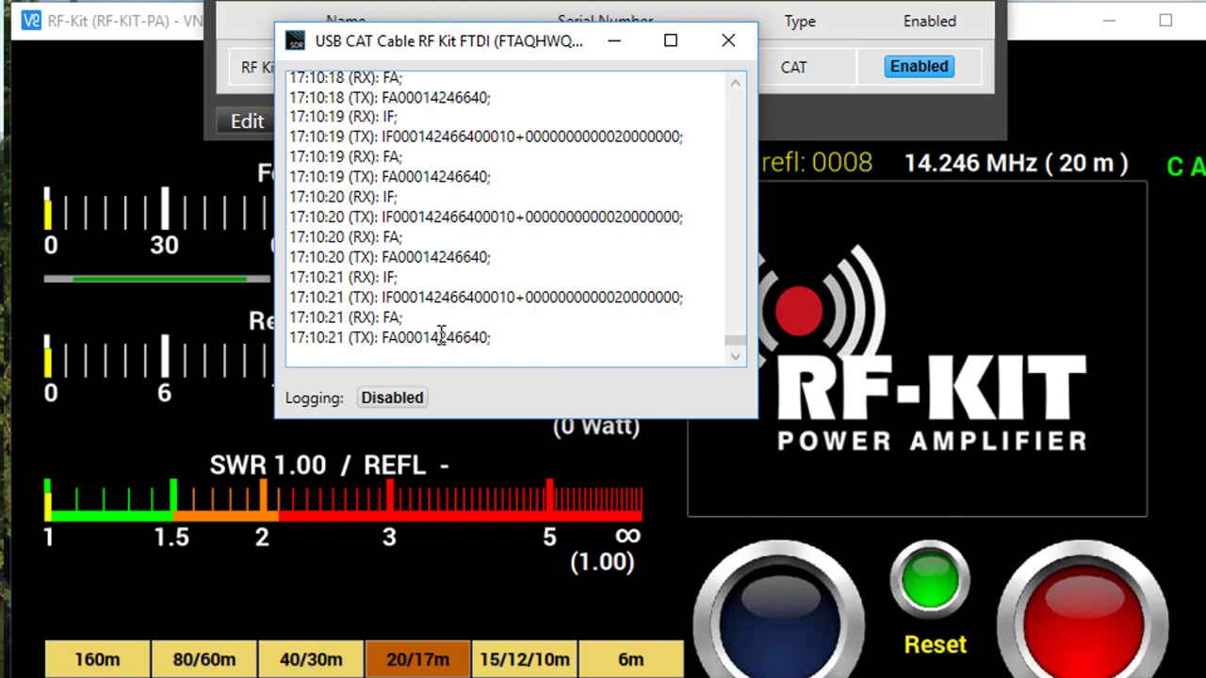
mouse_move(425, 346)
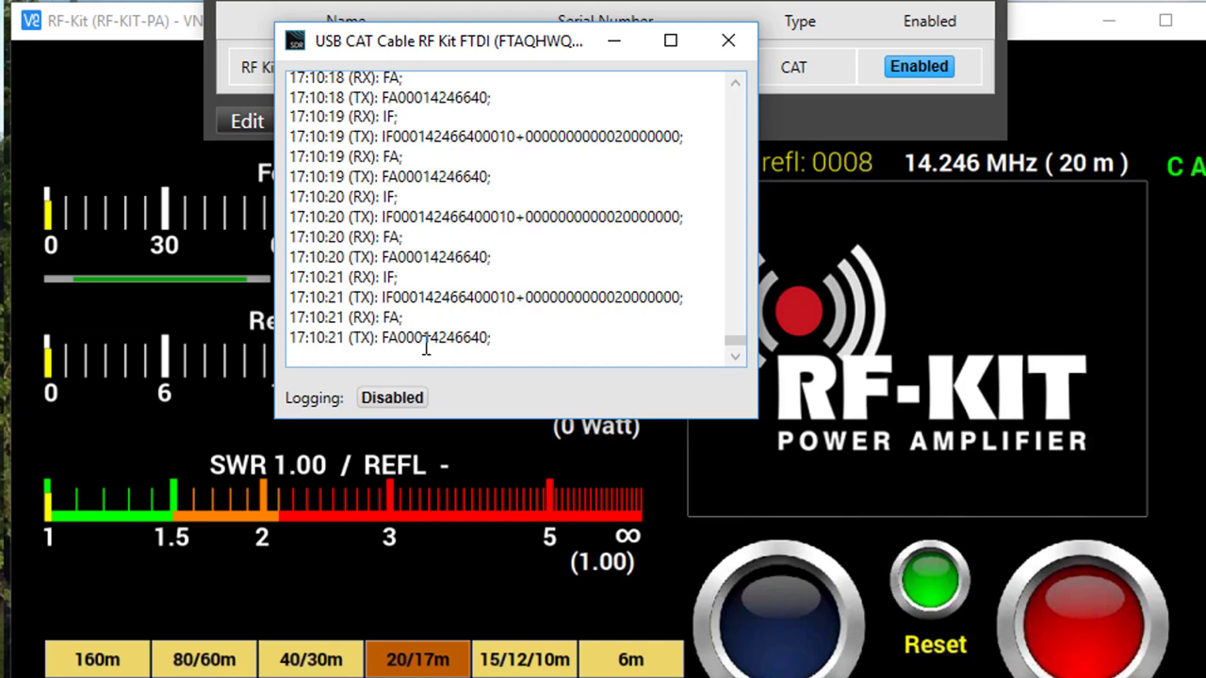
left_click(391, 395)
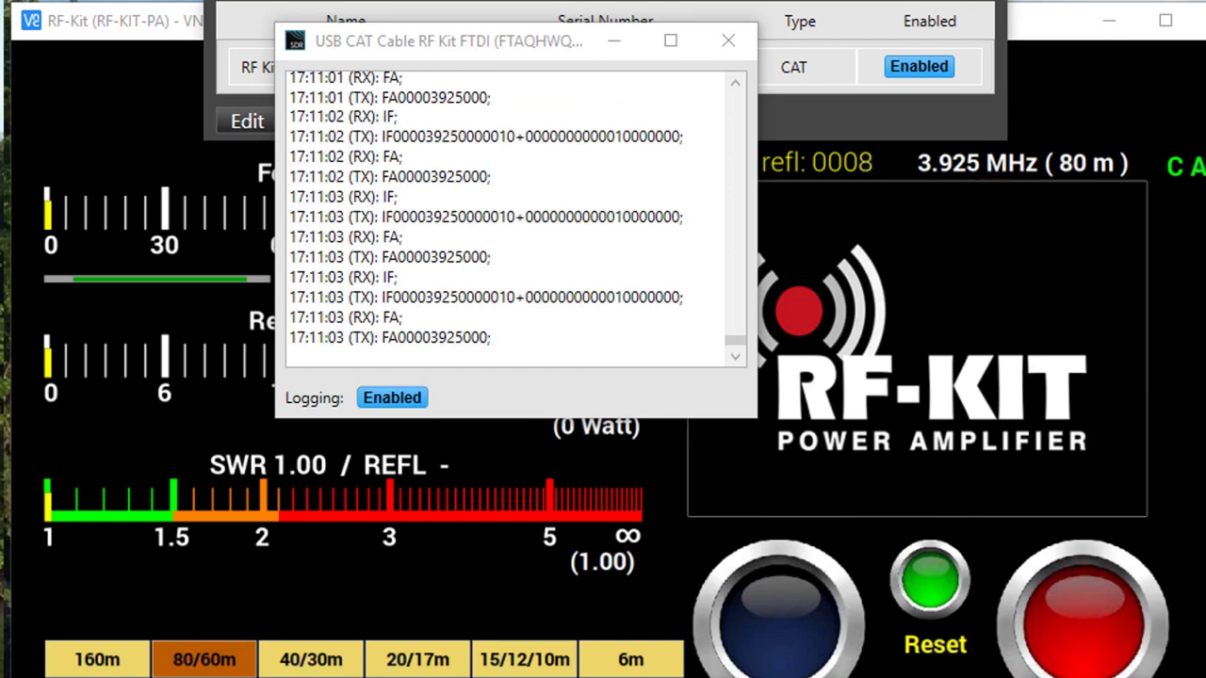
mouse_move(933, 215)
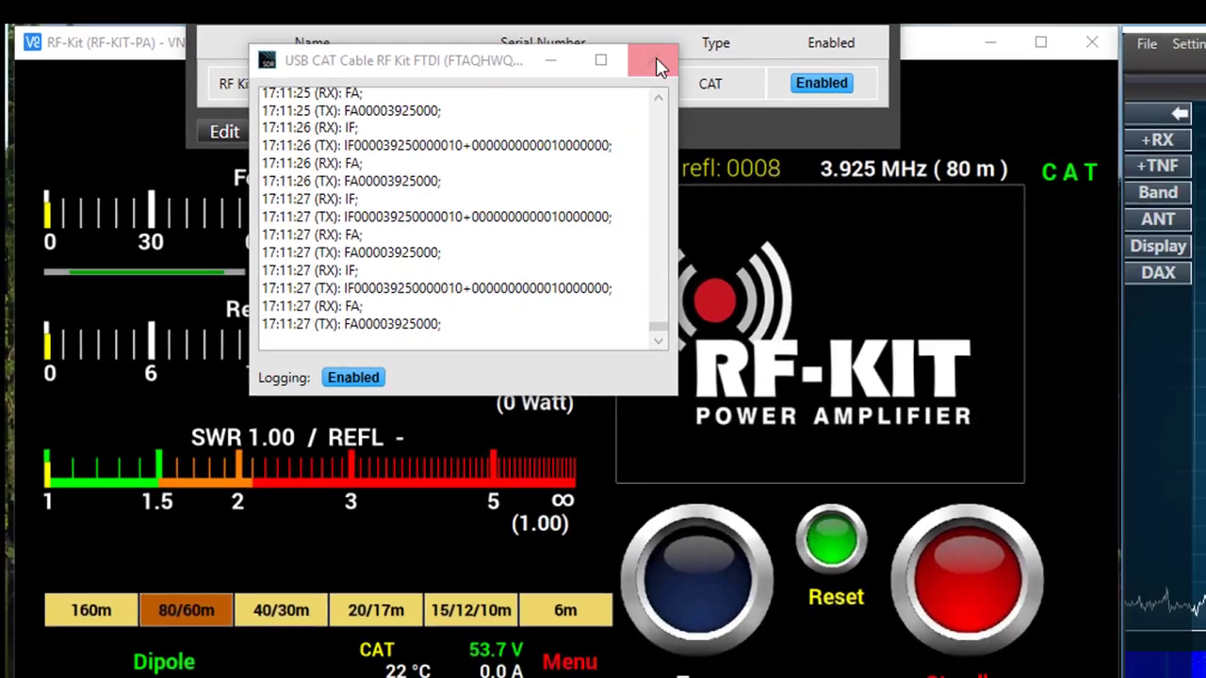
left_click(654, 60)
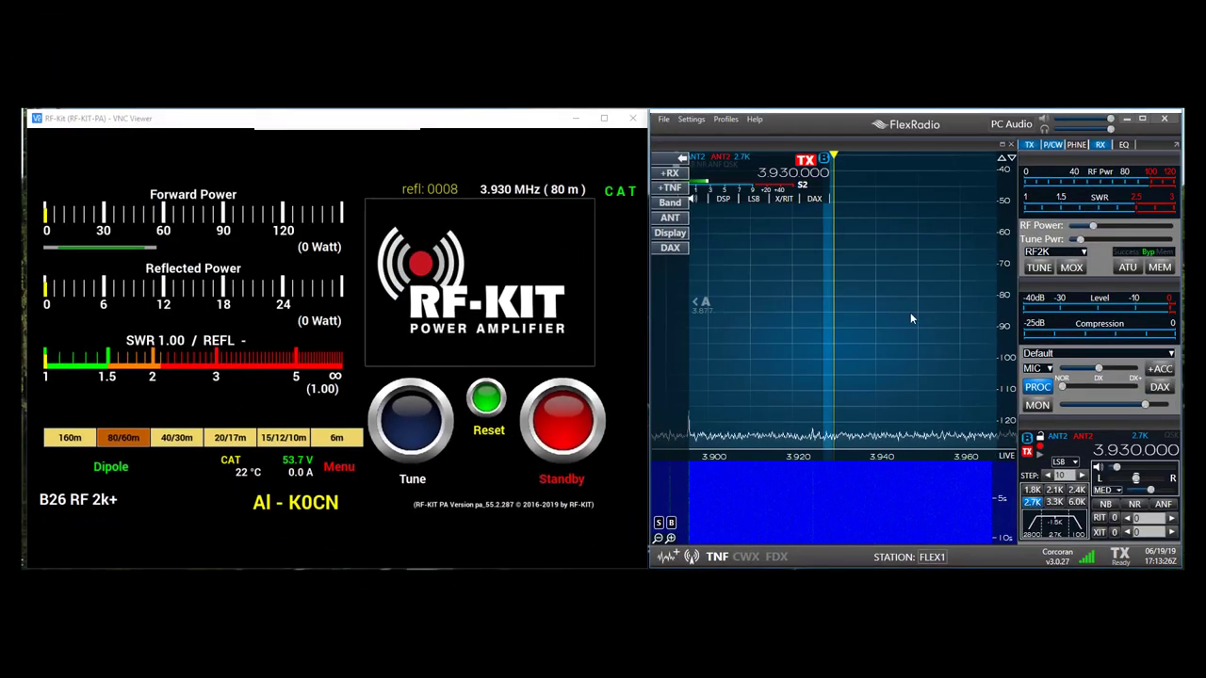